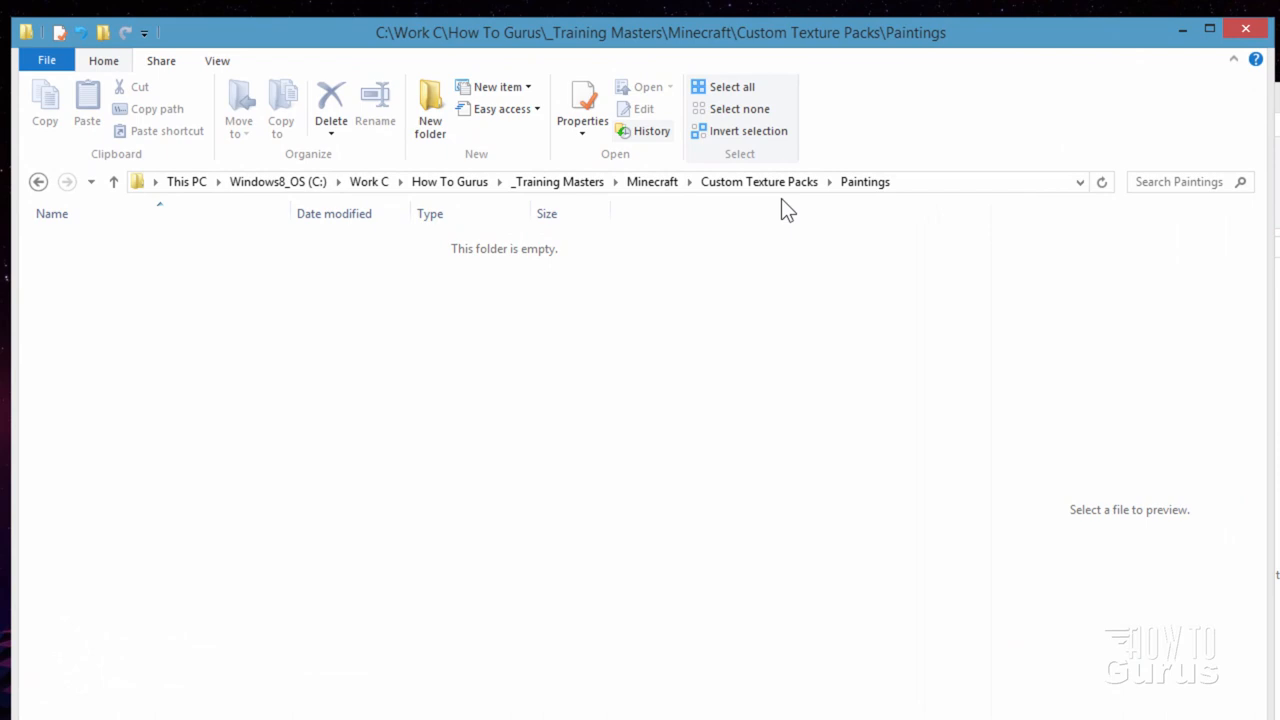
mouse_move(400, 513)
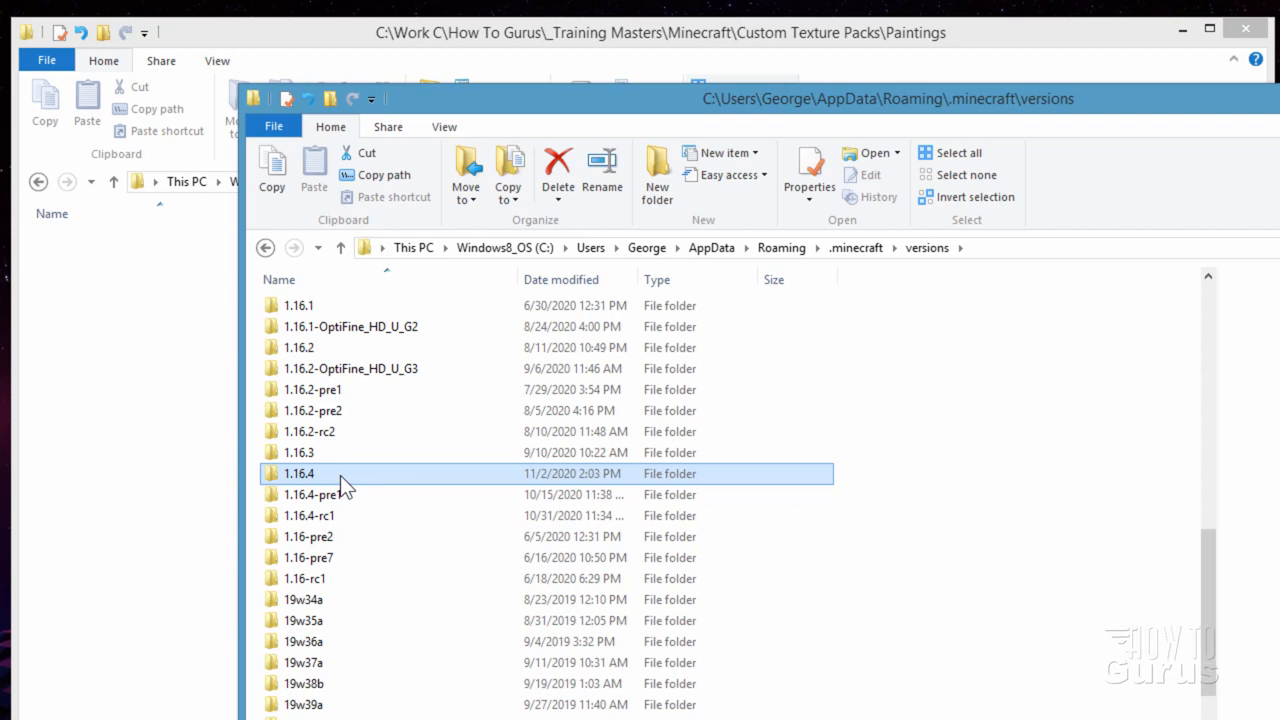
Open the 1.16.4 version folder and turn on file name extensions
double_click(299, 473)
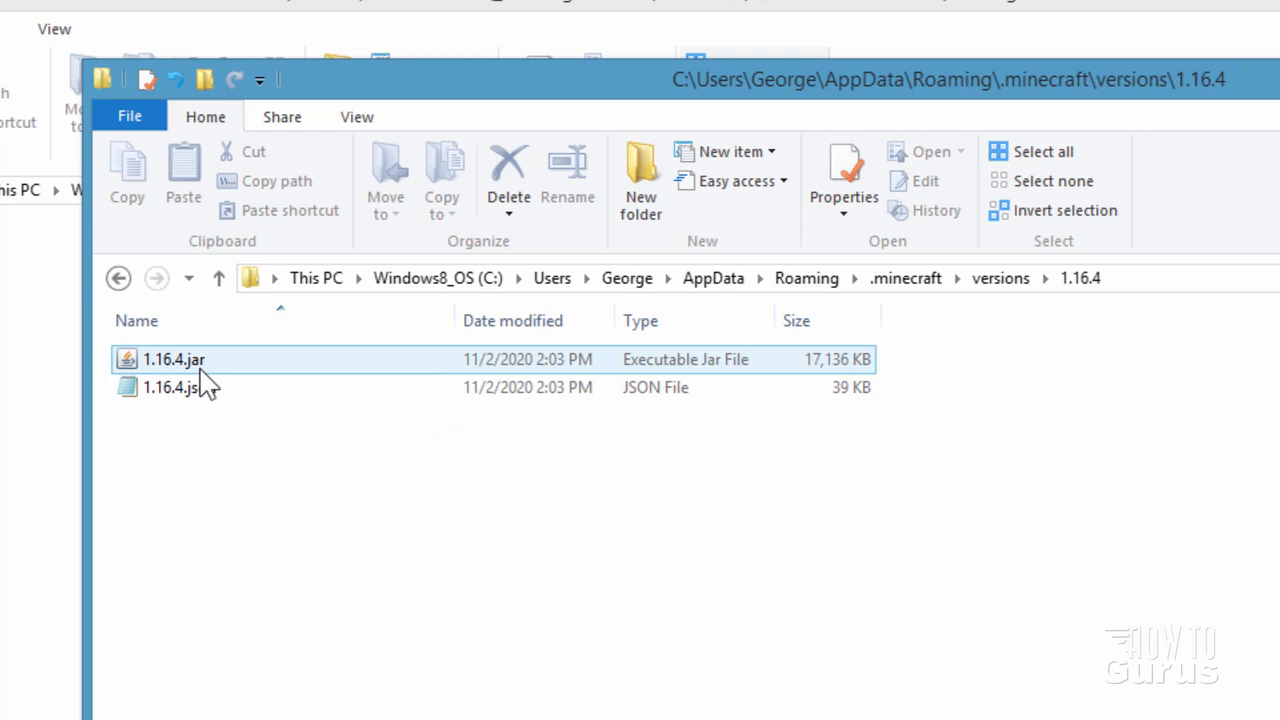
click(356, 116)
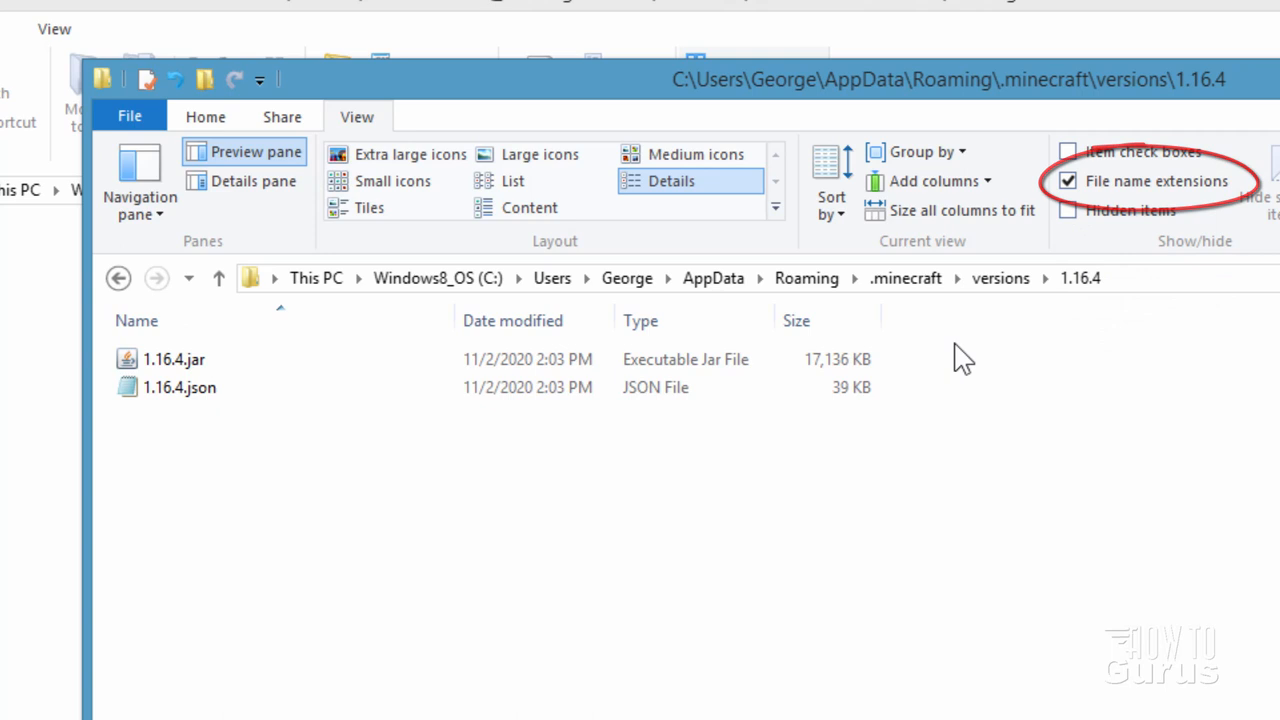
click(174, 359)
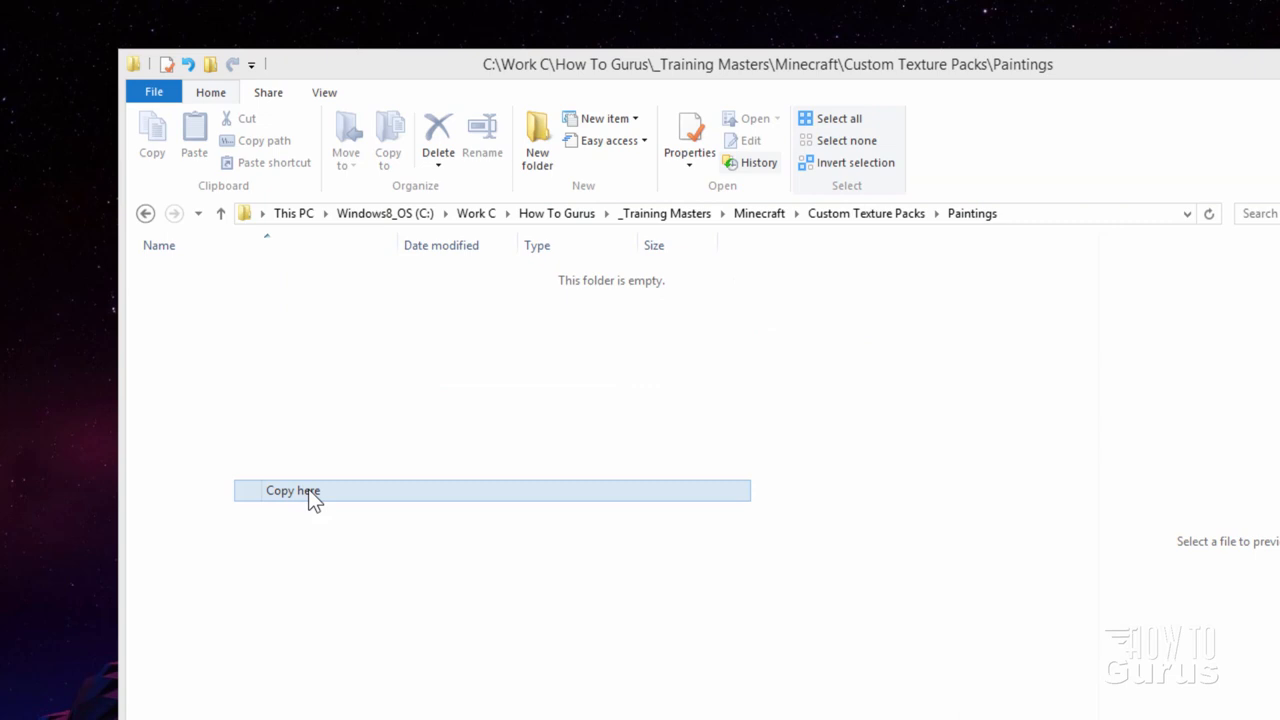
Copy 1.16.4.jar into Paintings and rename its extension to .zip
click(293, 490)
text(1.16.4.zip)
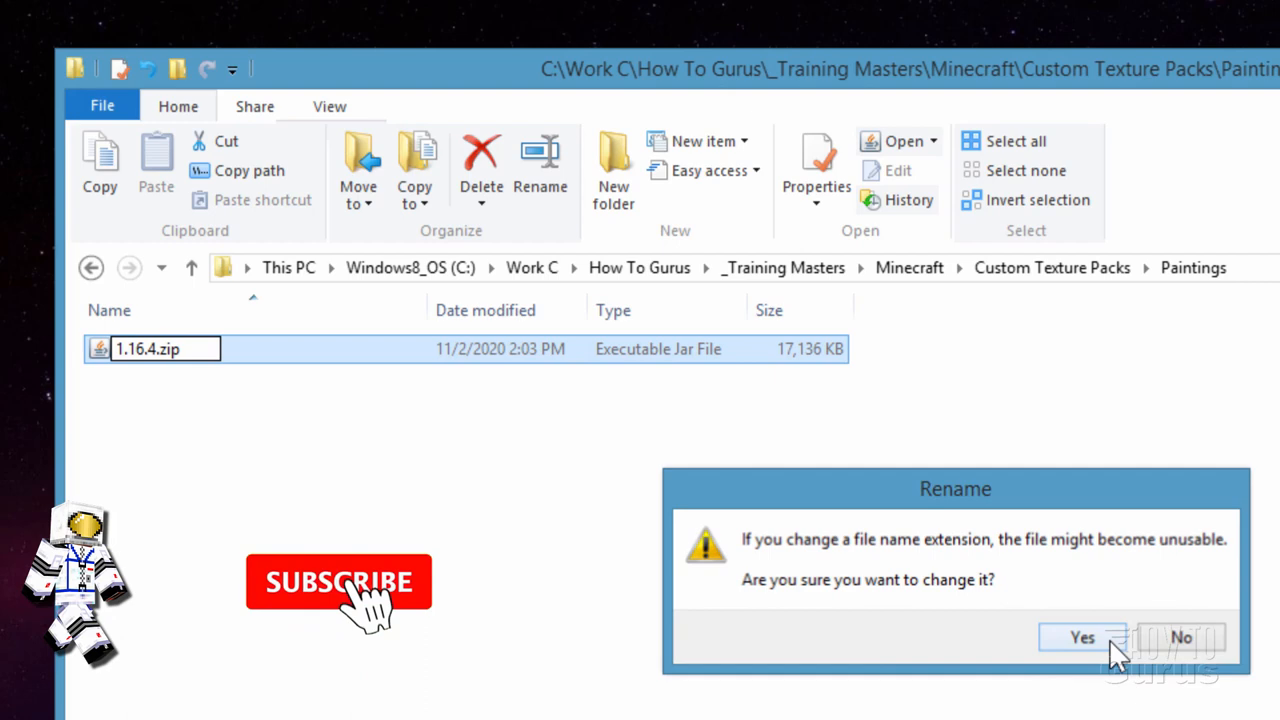
click(1081, 637)
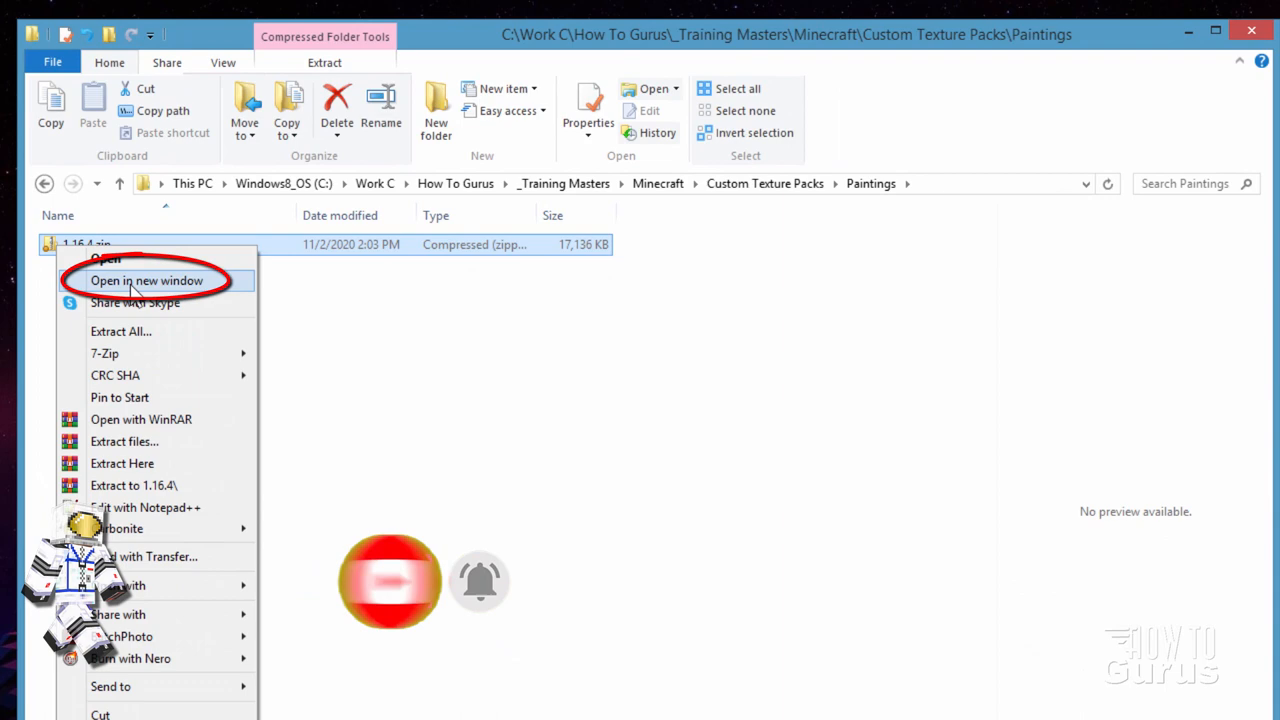
Open 1.16.4.zip in a new window and scroll to pack.mcmeta and pack.png
click(146, 280)
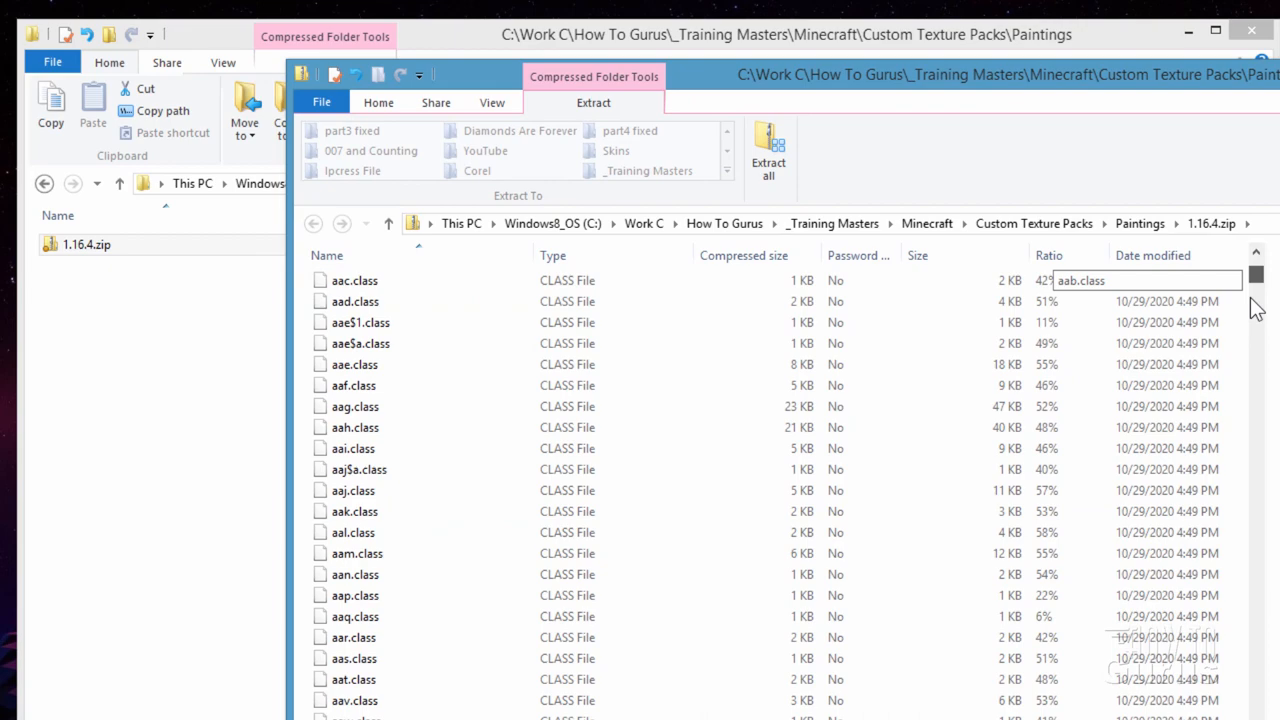
scroll(down, 3)
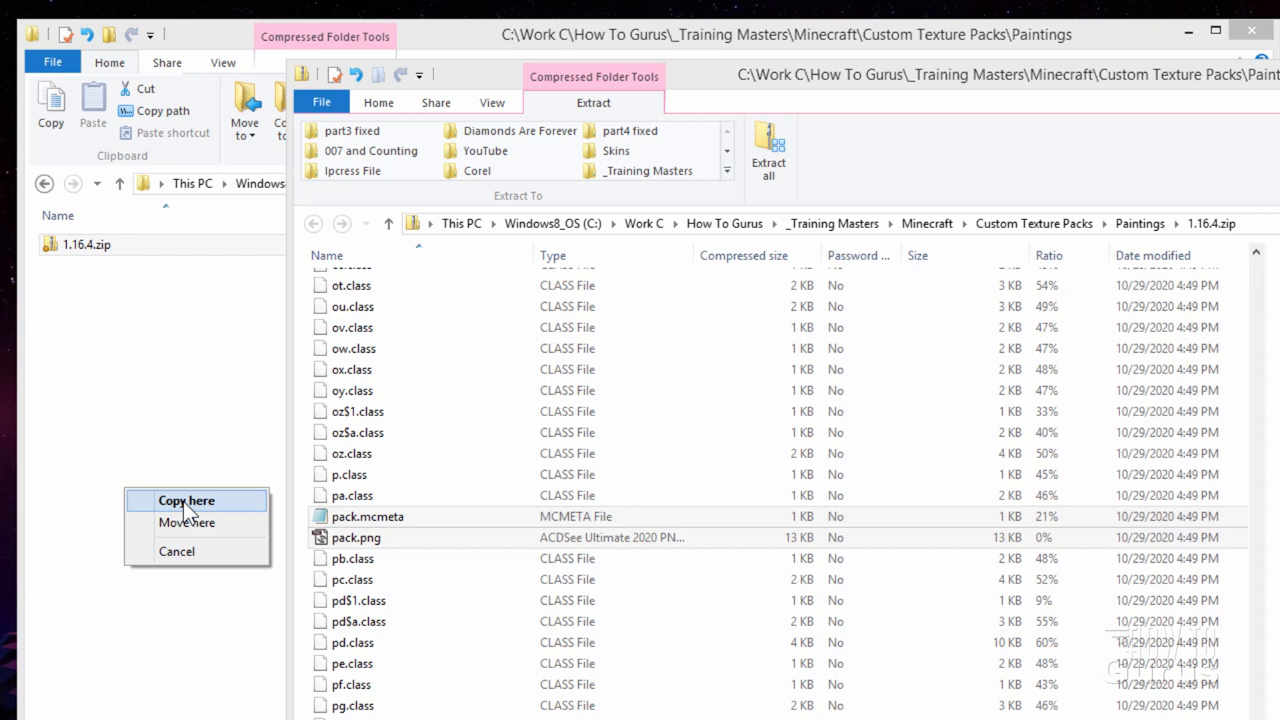
Copy pack.mcmeta and pack.png into the Paintings folder
click(186, 500)
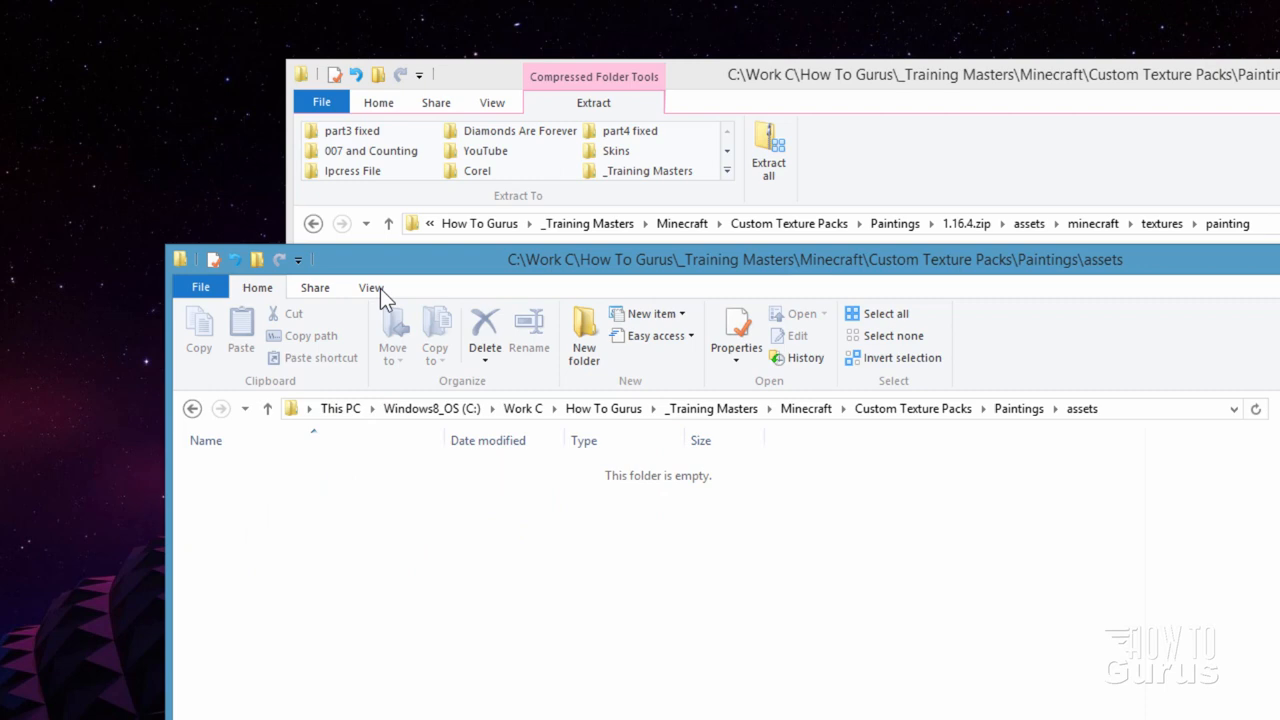
Create the nested minecraft, textures and painting folders inside assets
click(584, 331)
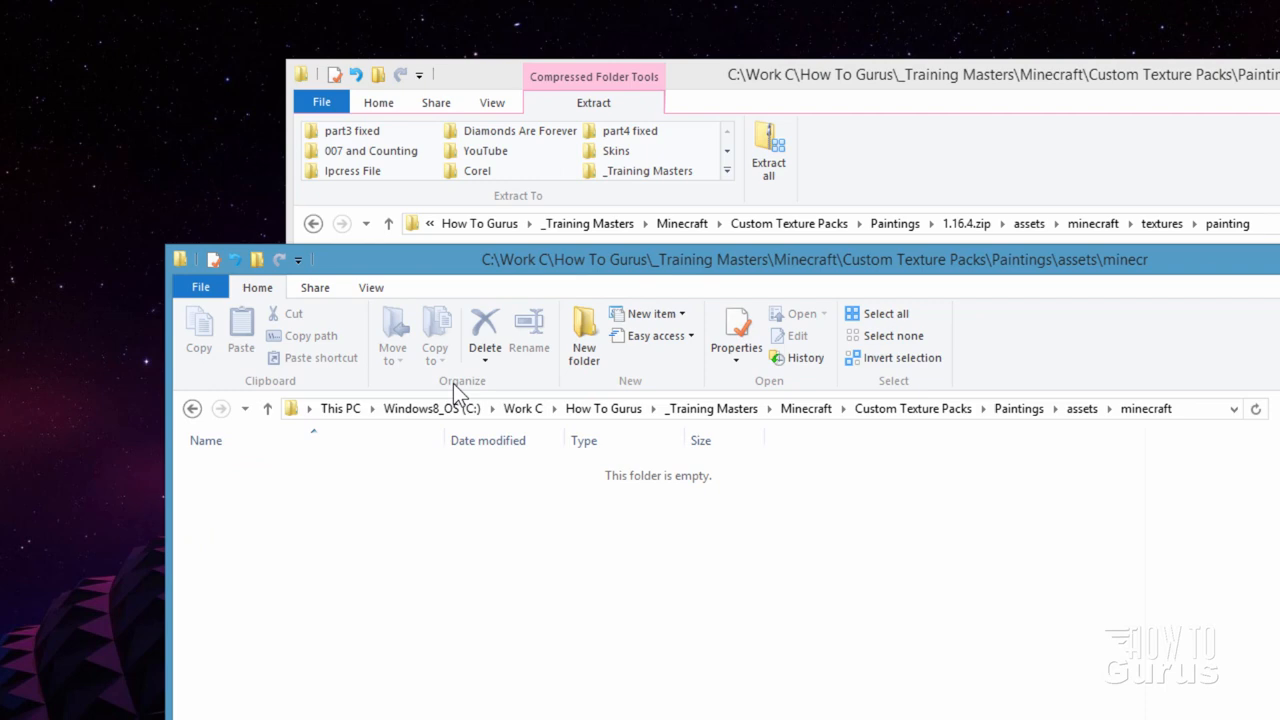
click(584, 330)
text(tex)
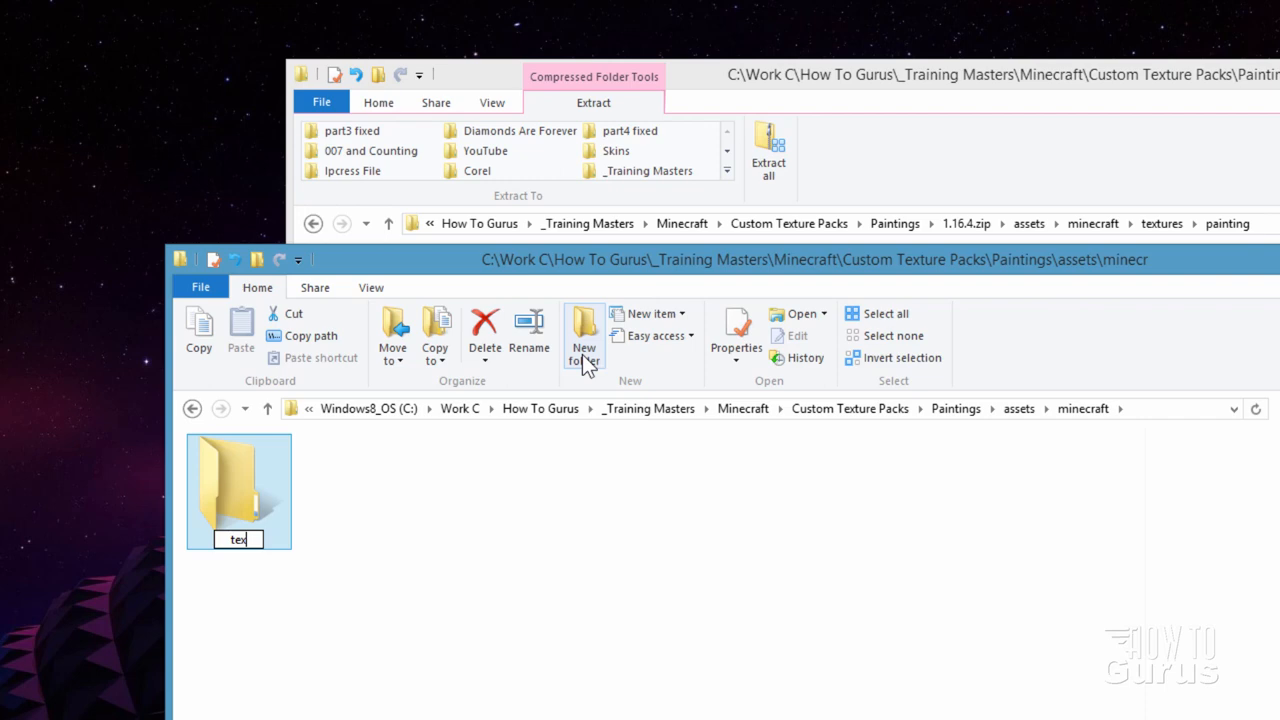
click(583, 335)
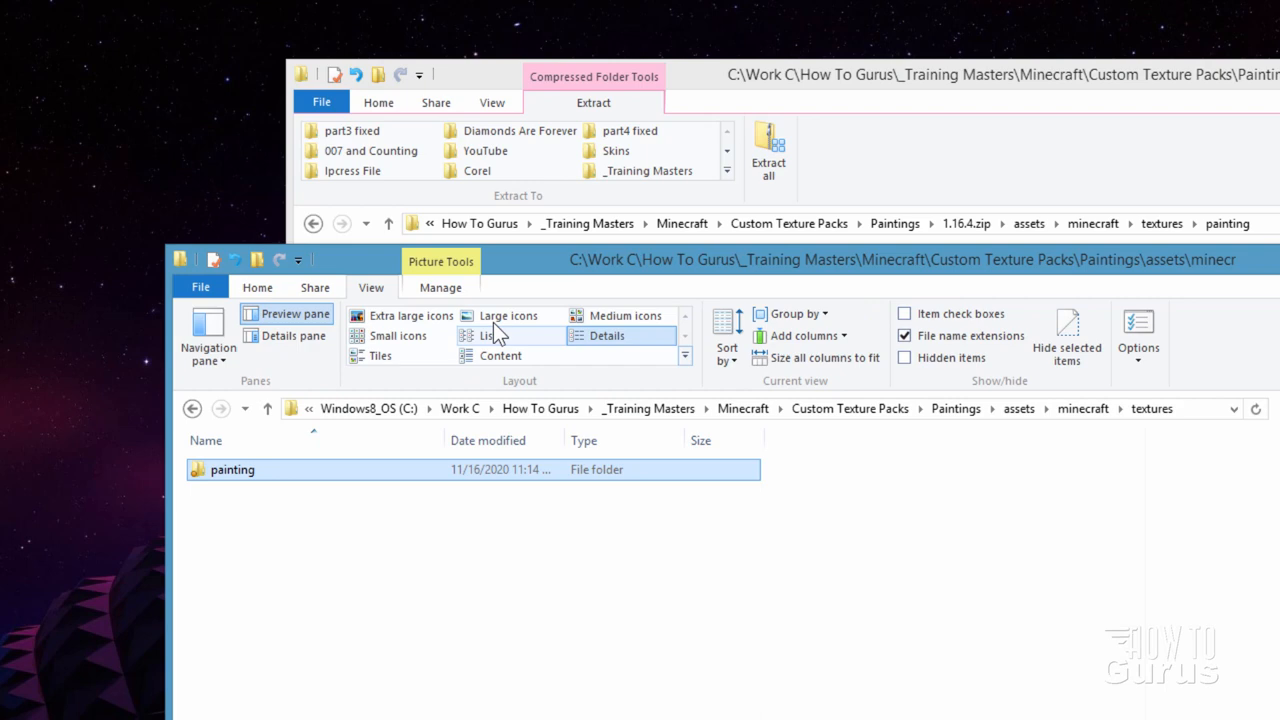
Switch to Large icons and move donkey_kong.png down into the assets folders
click(509, 315)
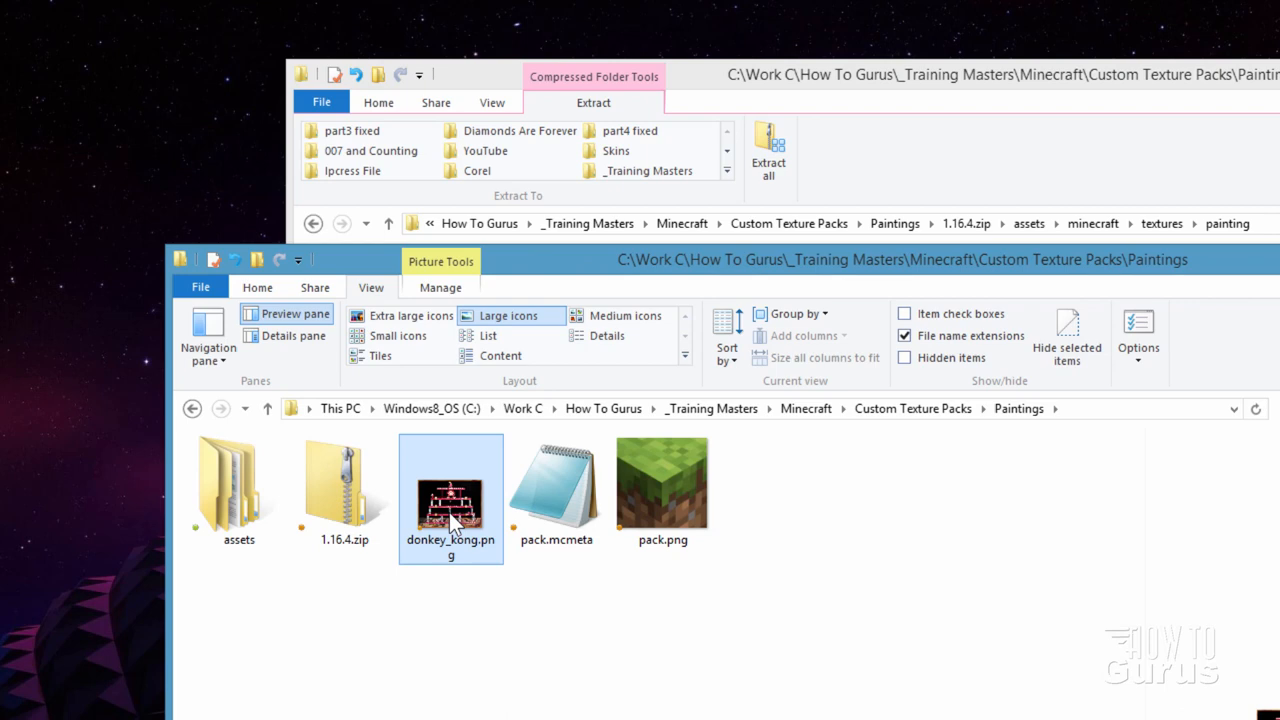
double_click(238, 480)
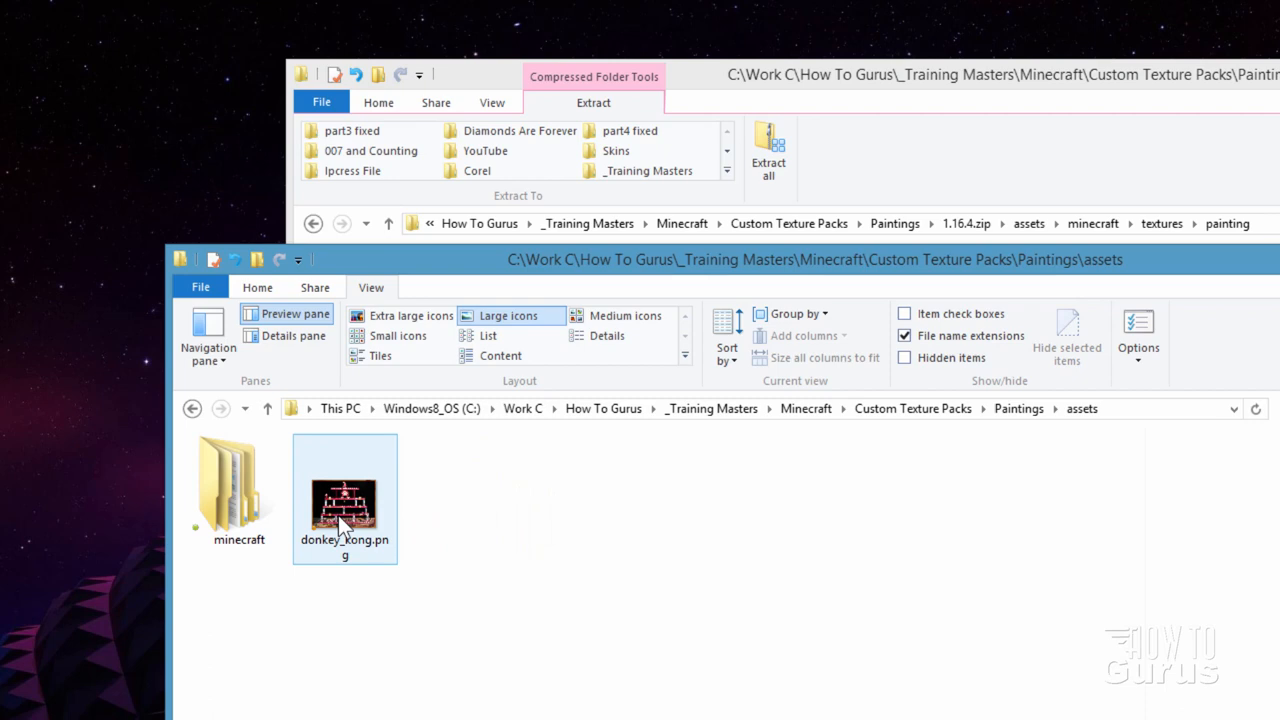
double_click(238, 480)
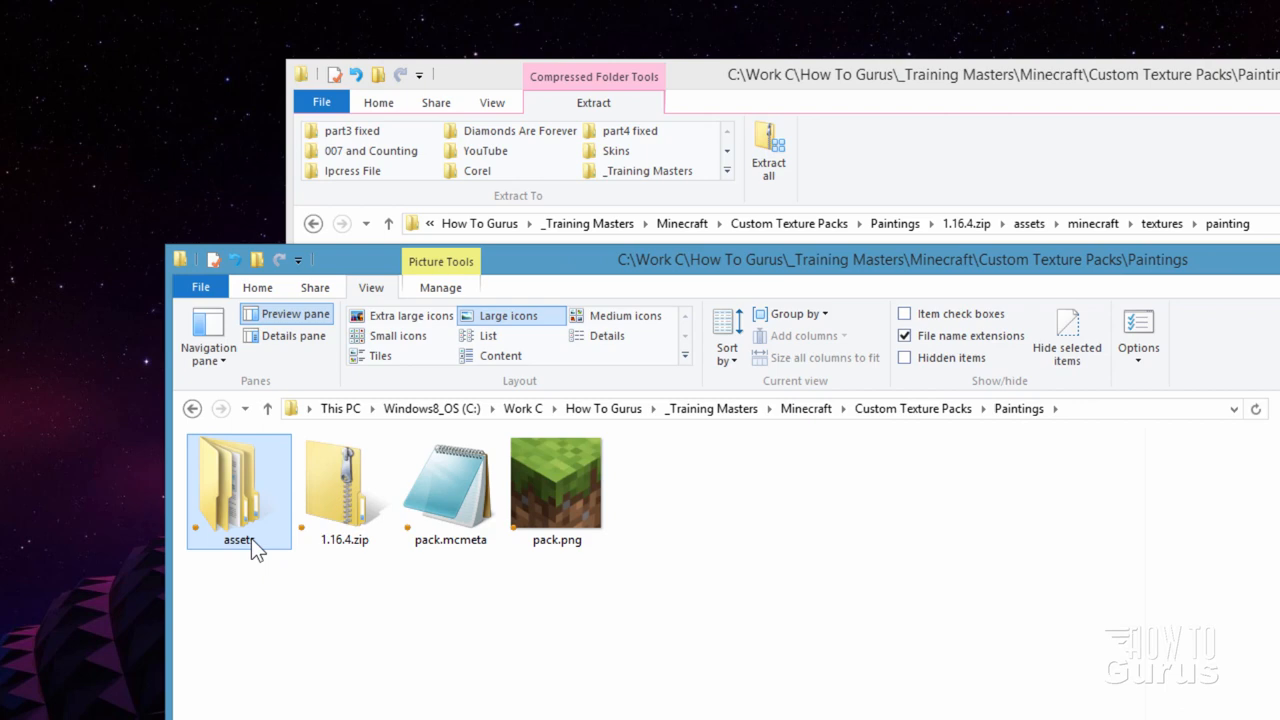
mouse_move(575, 505)
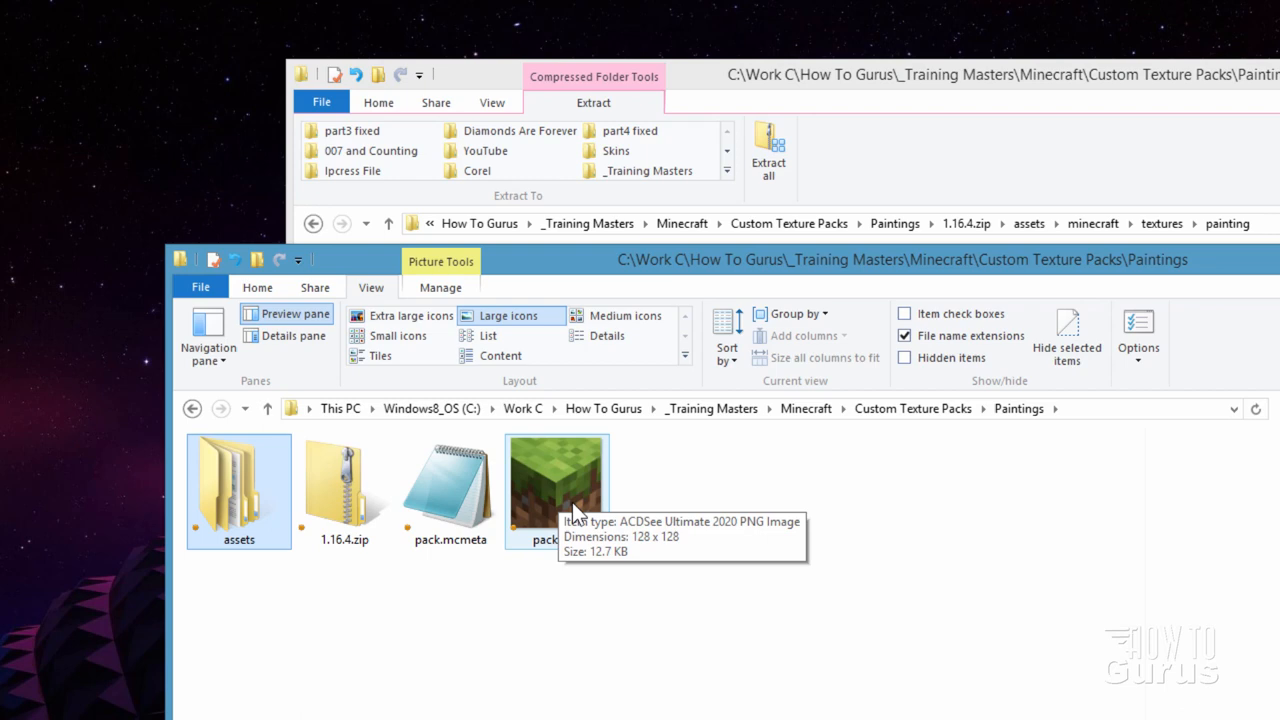
mouse_move(573, 563)
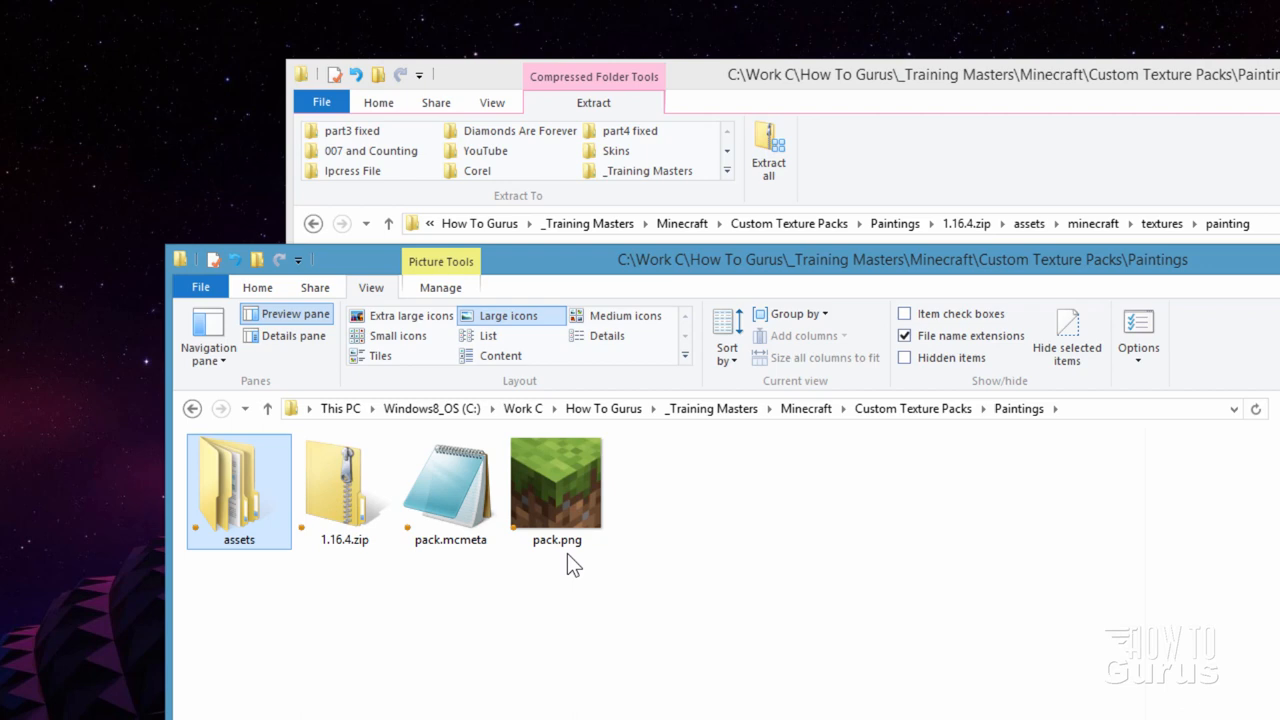
mouse_move(567, 490)
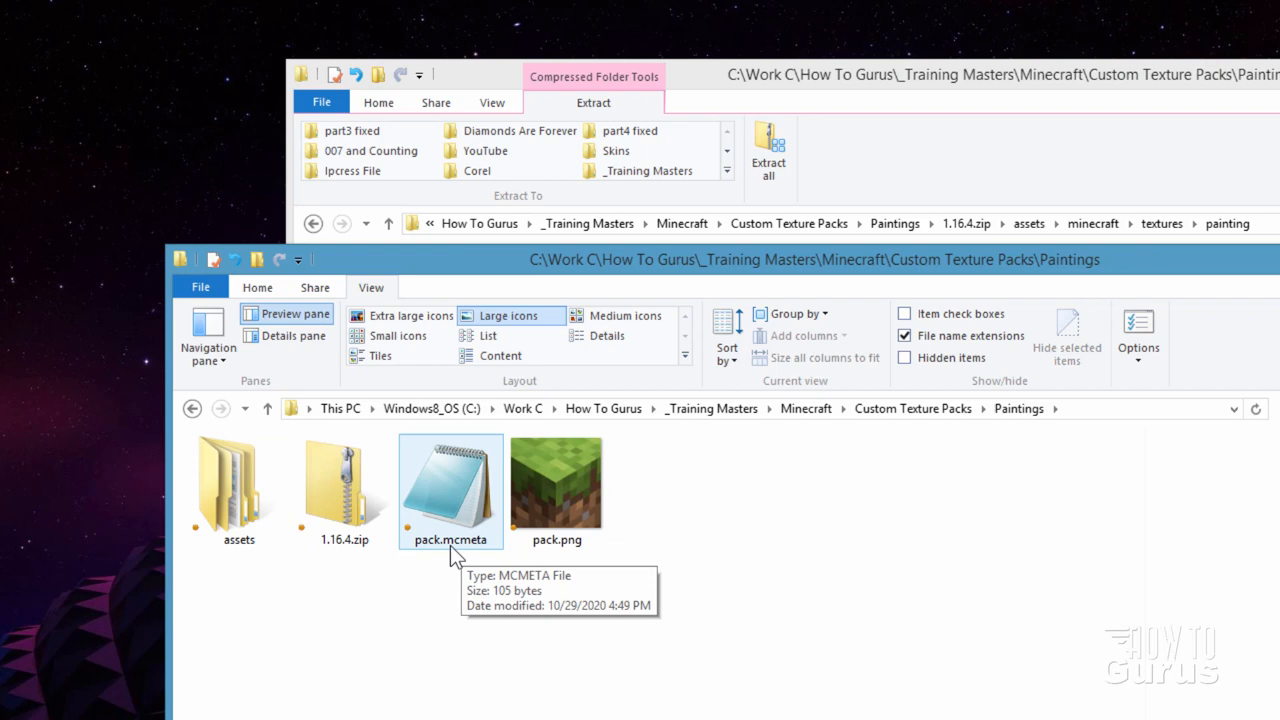
mouse_move(450, 503)
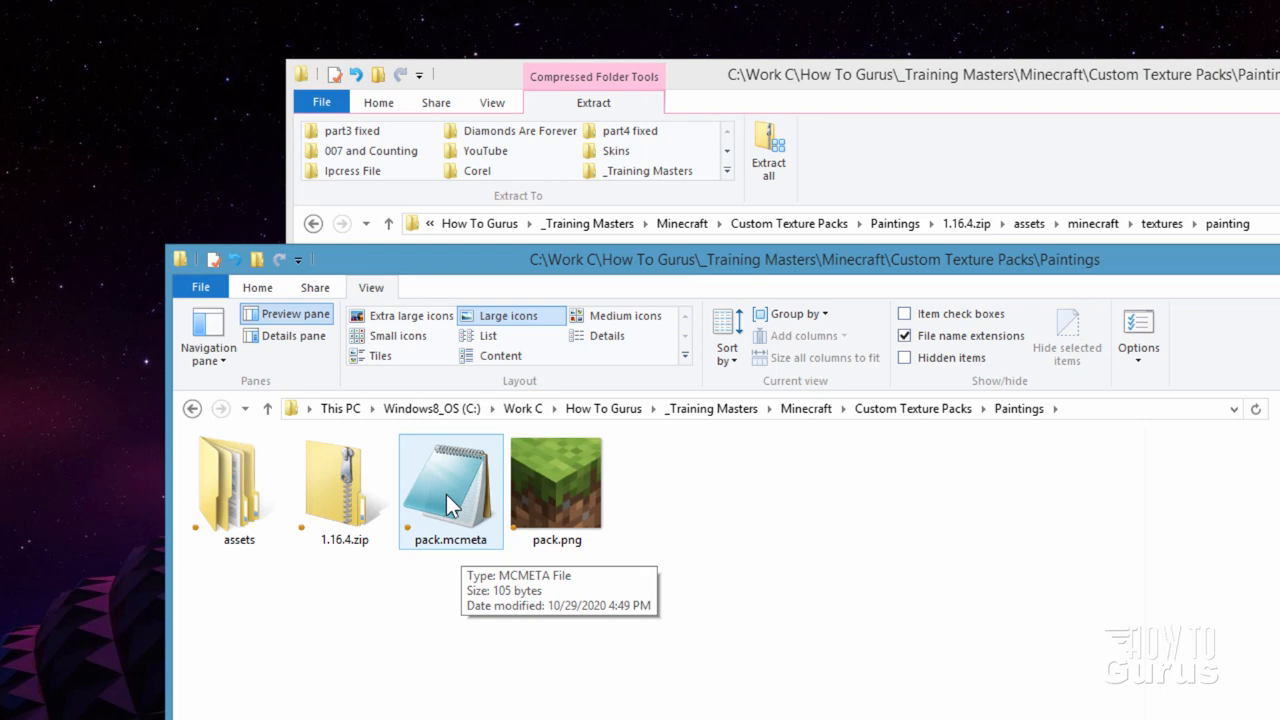
Open pack.mcmeta in Notepad, keeping Notepad as the app for .mcmeta files
click(557, 490)
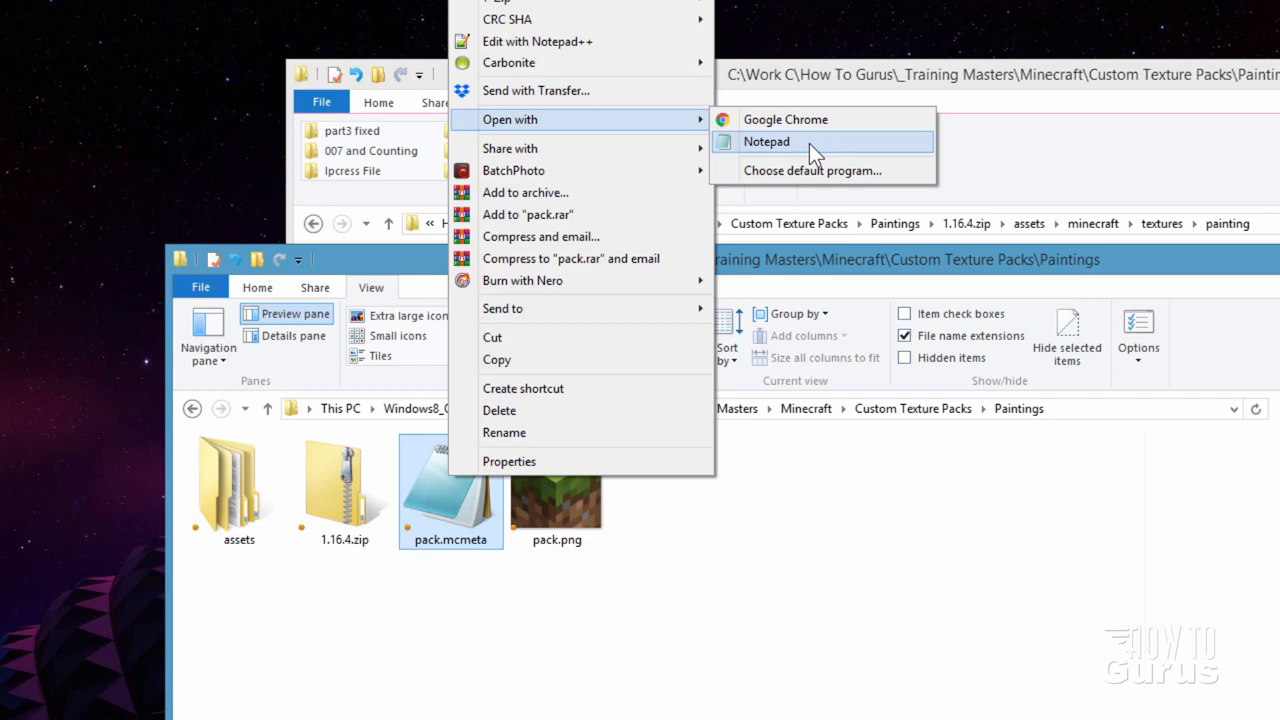
click(811, 170)
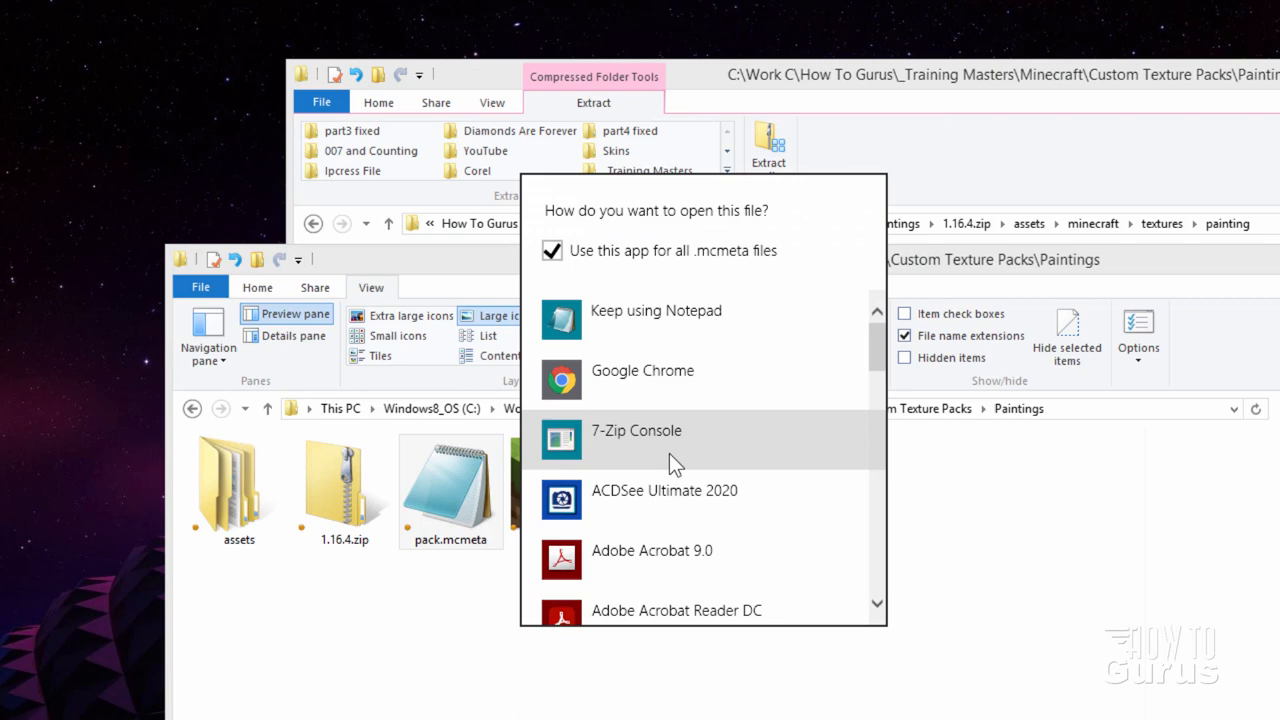
mouse_move(762, 278)
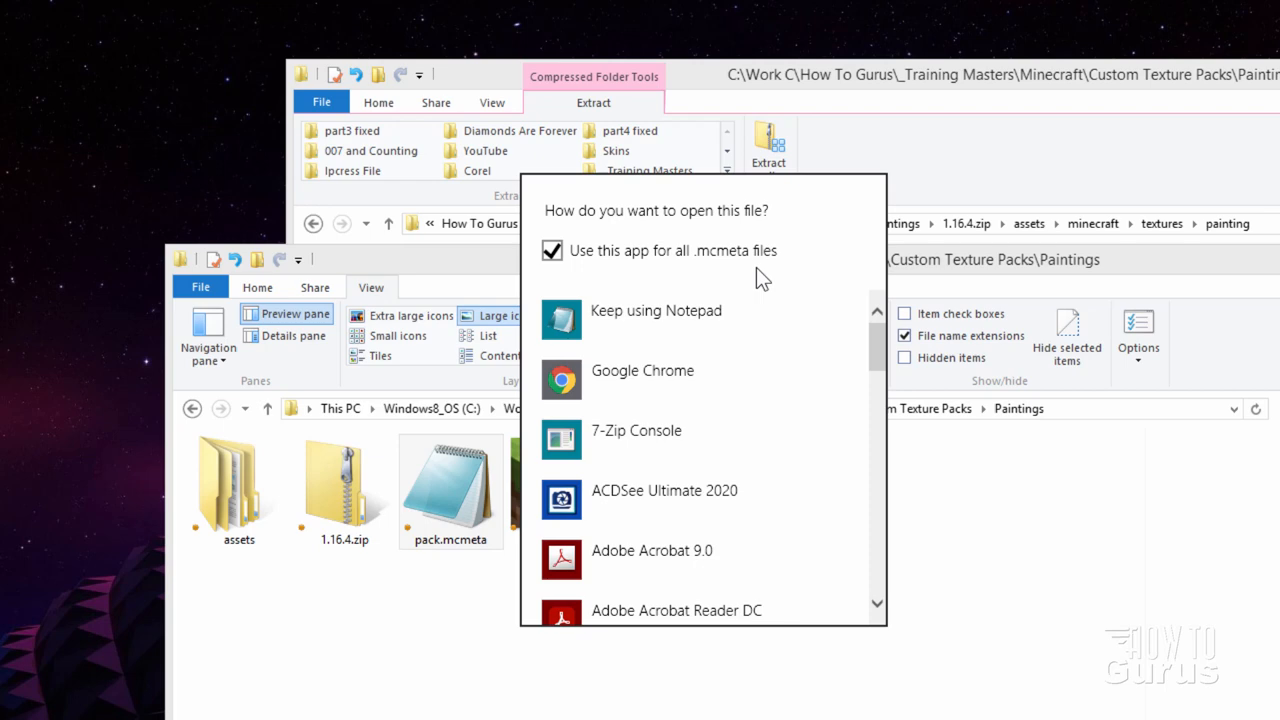
click(655, 310)
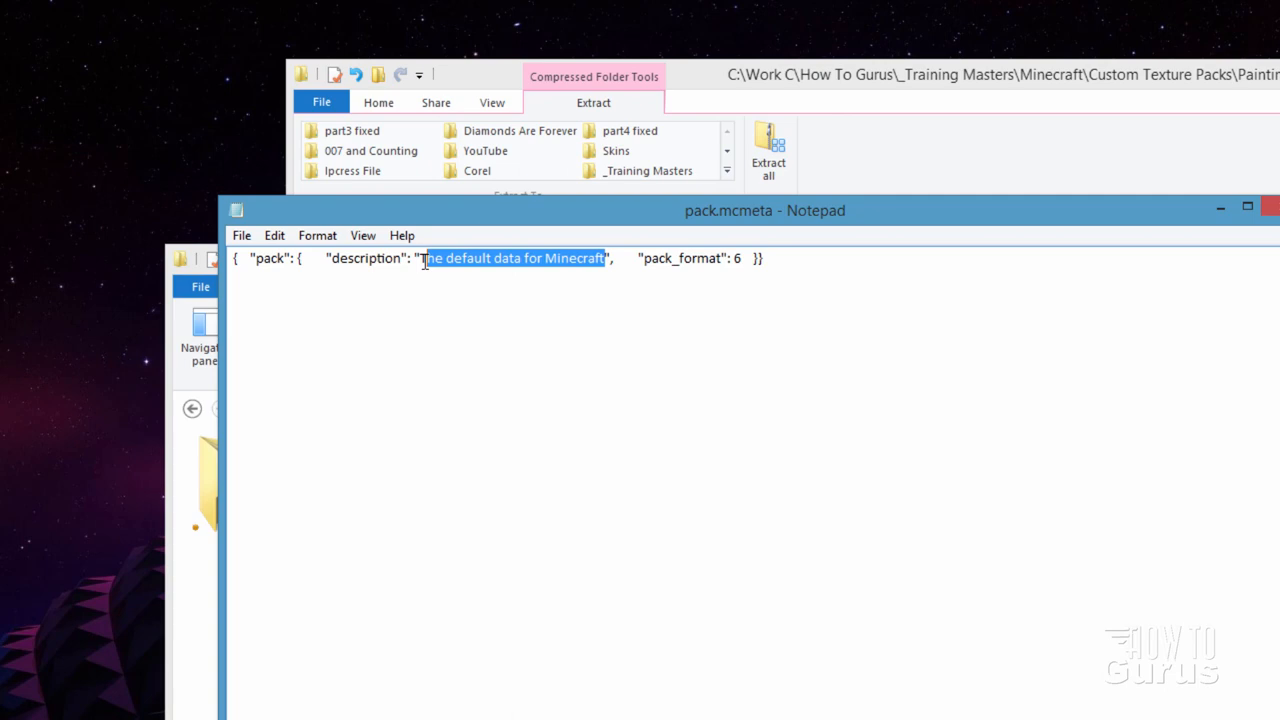
Rewrite the pack.mcmeta description text as 'Custom Paintings' with '1.16.4'
text(Custom Paintings)
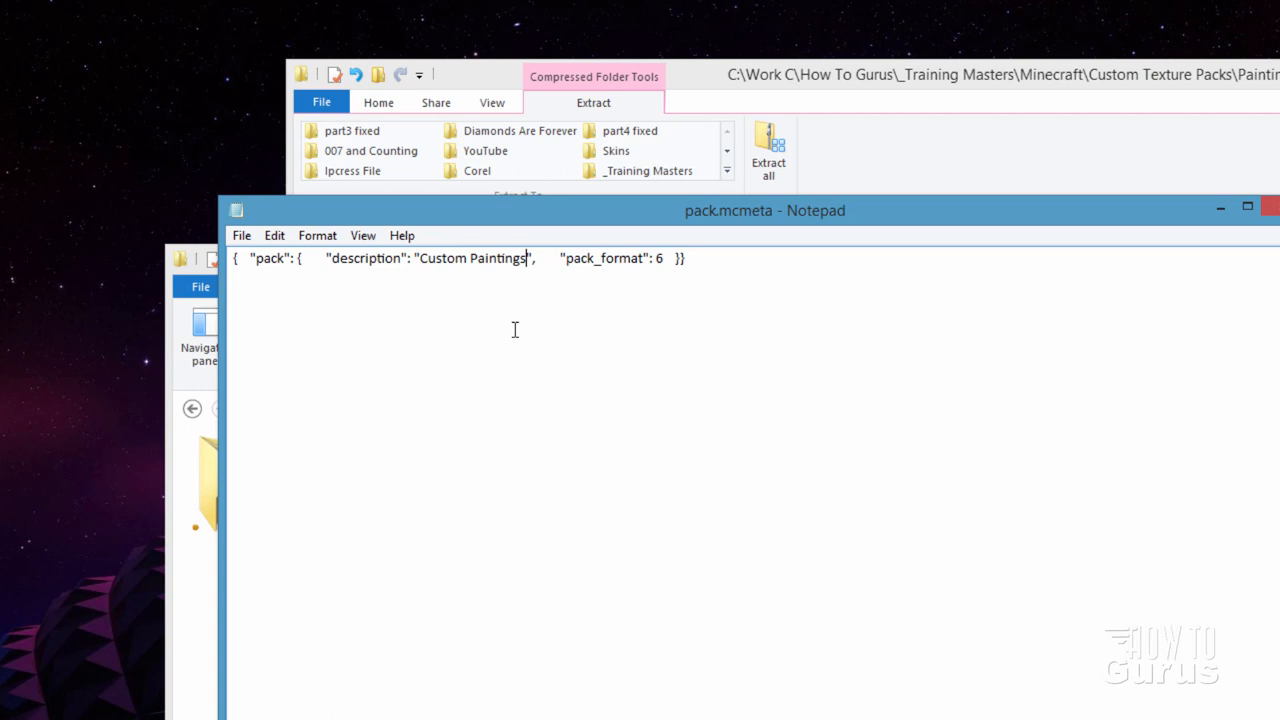
text(1.16.4)
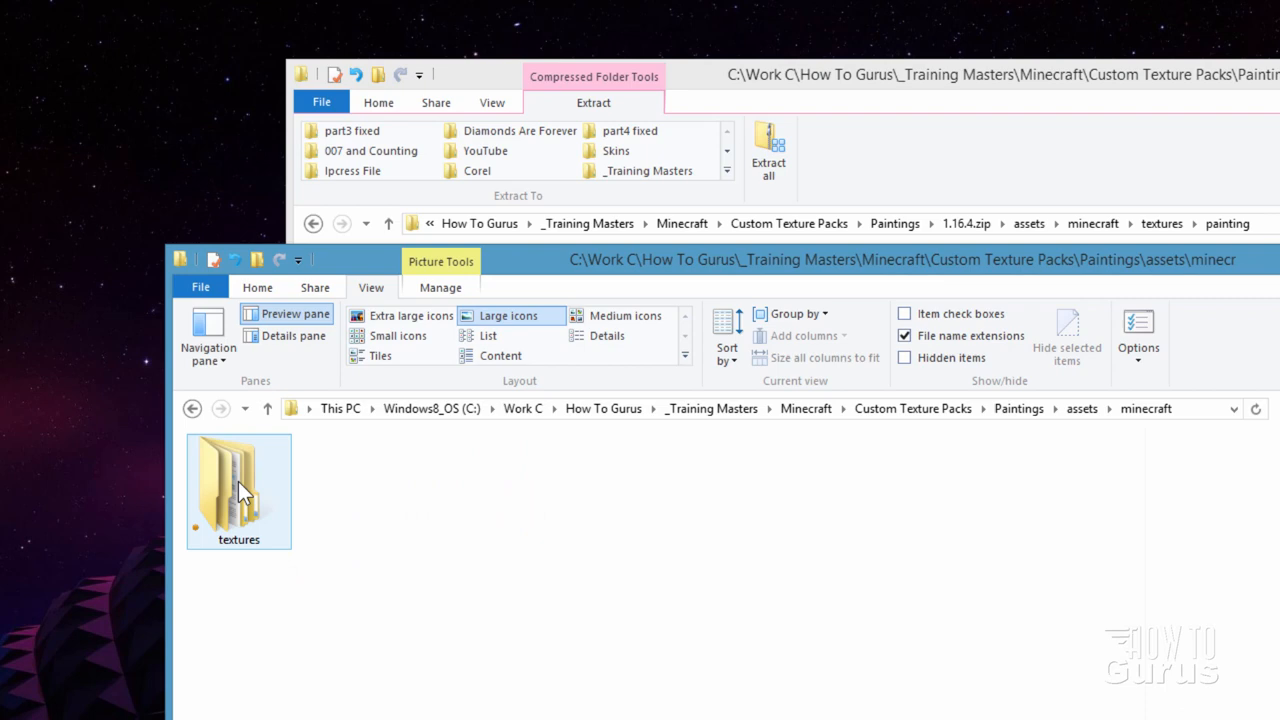
Browse into textures and painting, then open donkey_kong.png in paint.net
double_click(238, 480)
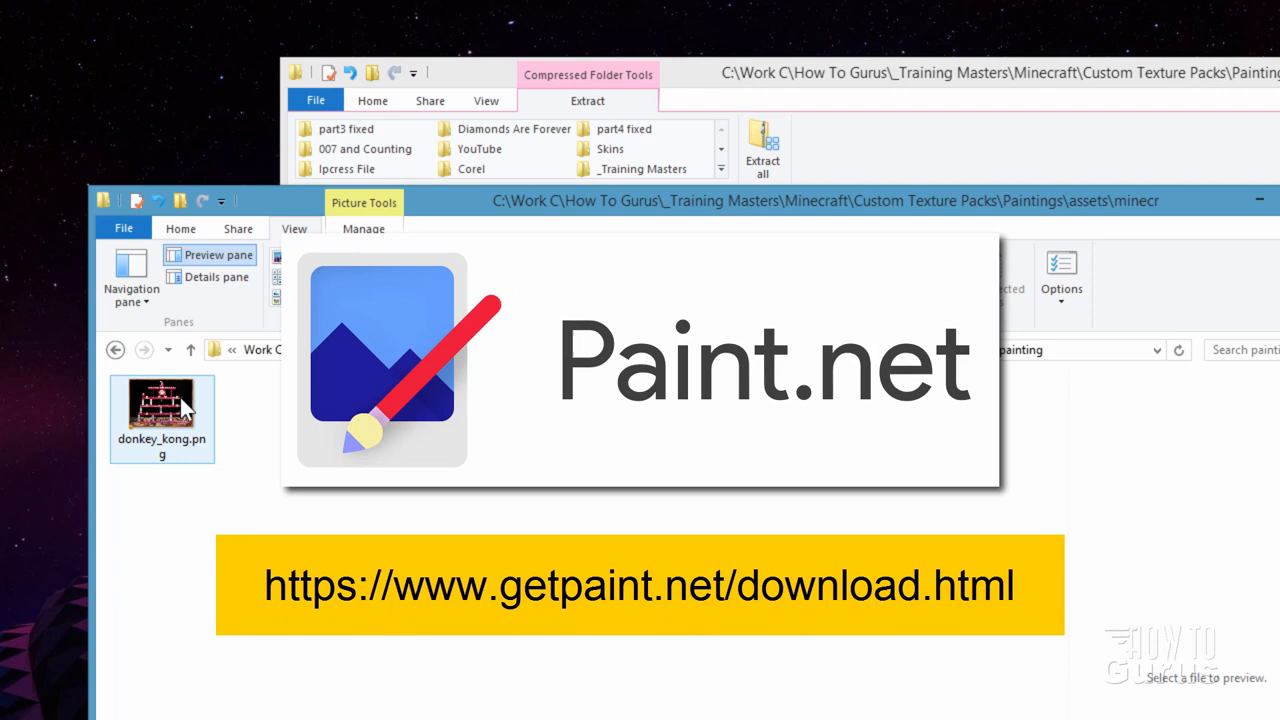
double_click(161, 405)
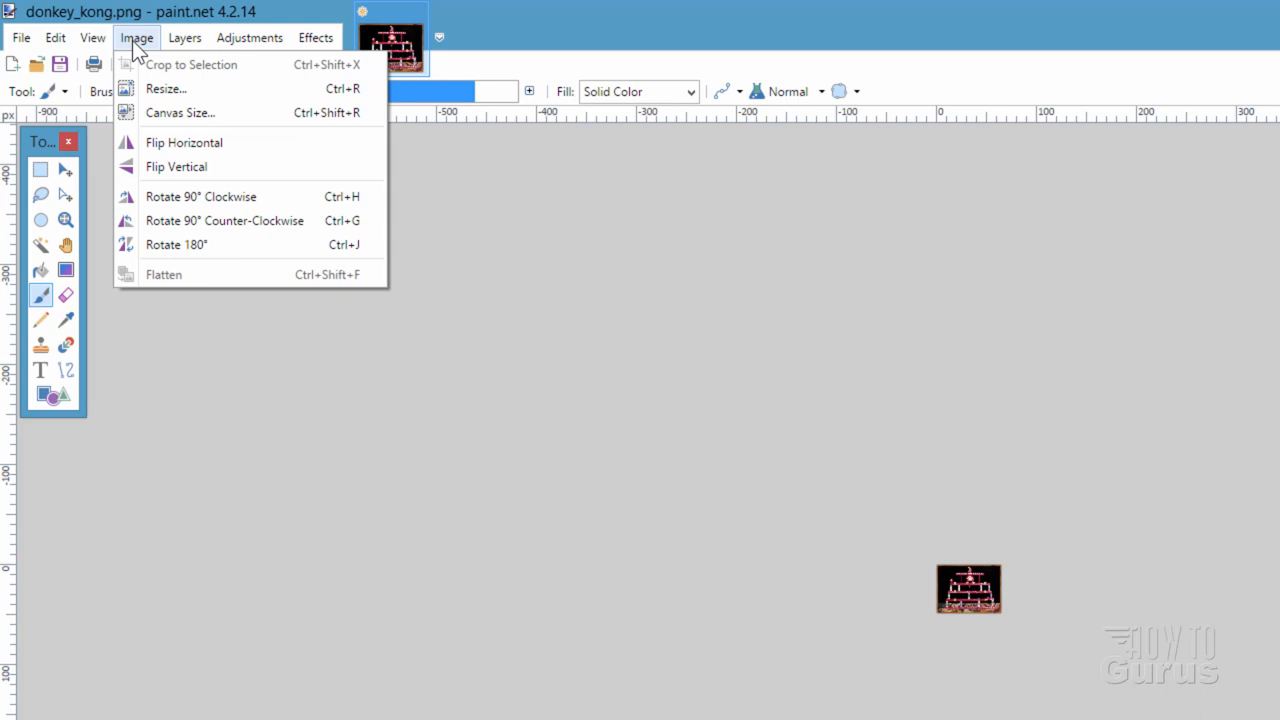
Resize donkey_kong.png to 256 × 192 with locked aspect ratio and Nearest Neighbor resampling
click(166, 89)
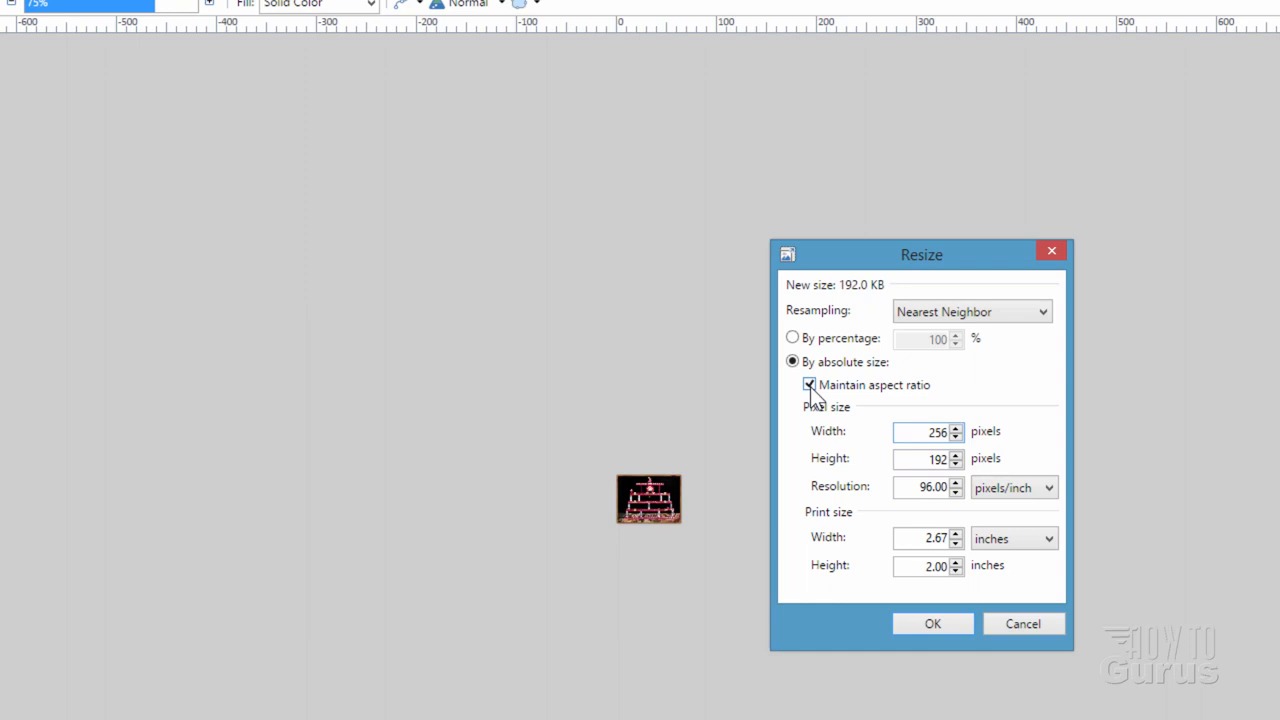
click(809, 384)
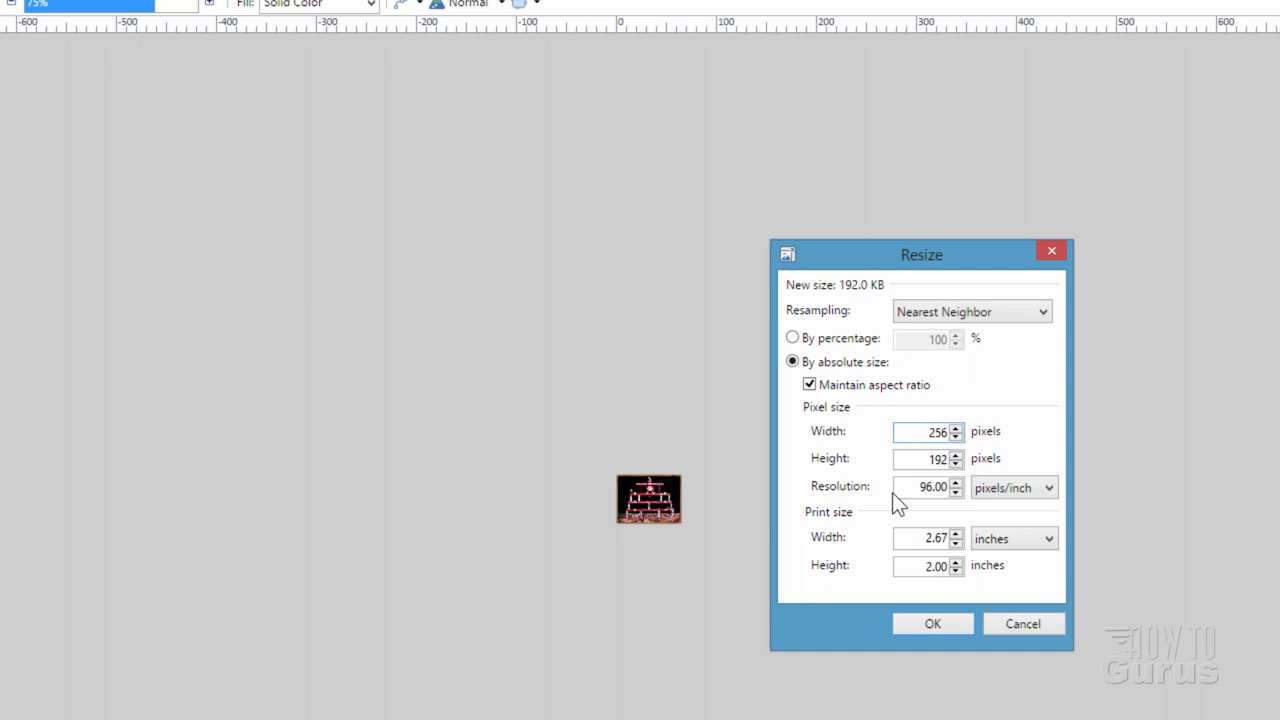
click(970, 311)
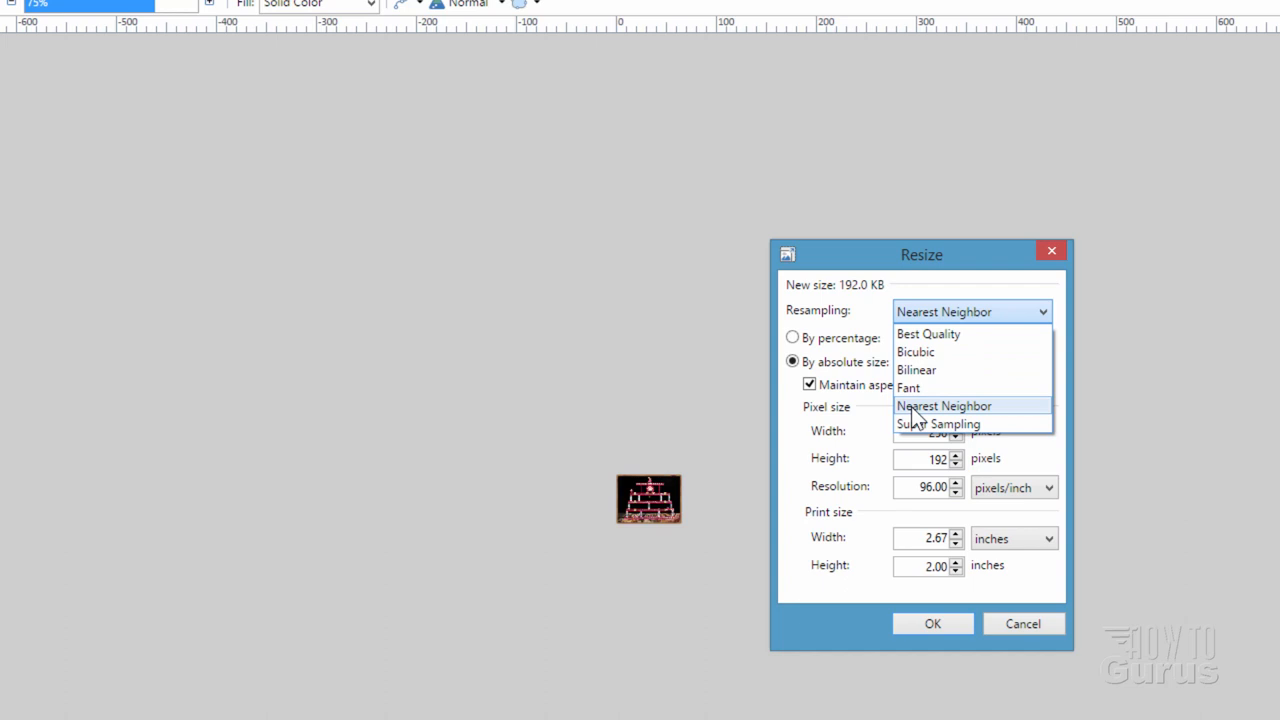
mouse_move(938, 423)
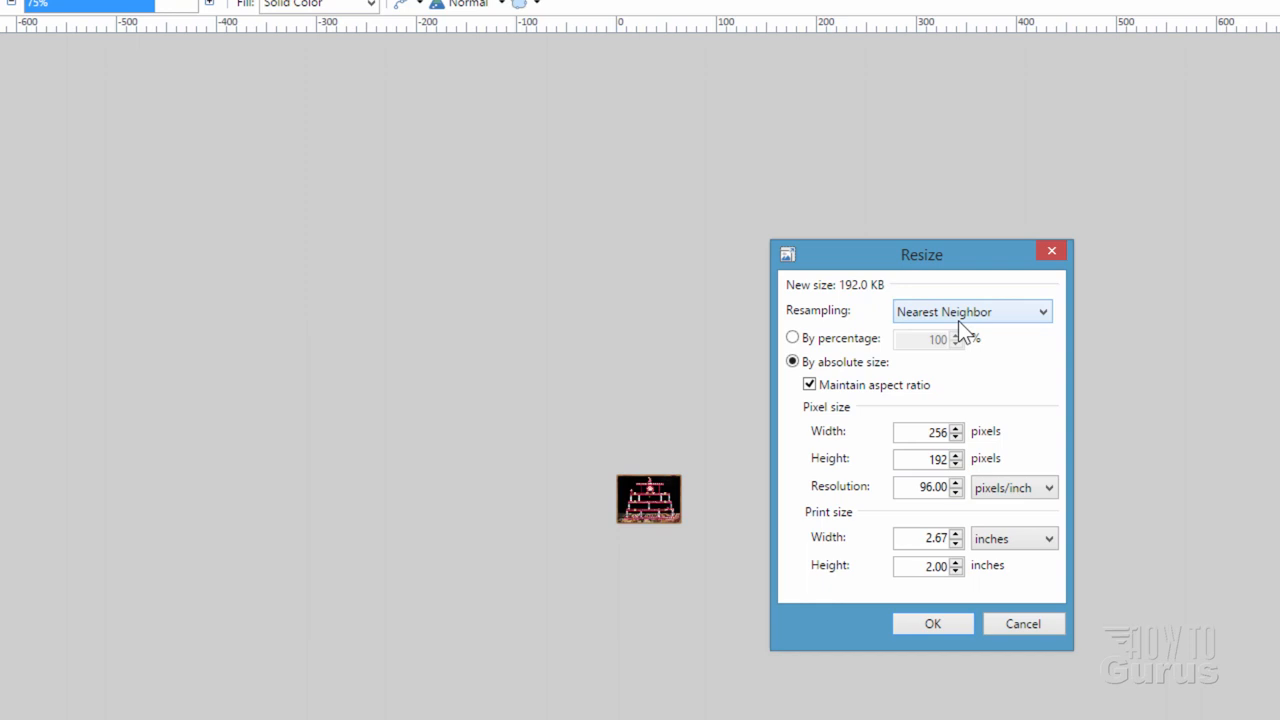
click(931, 623)
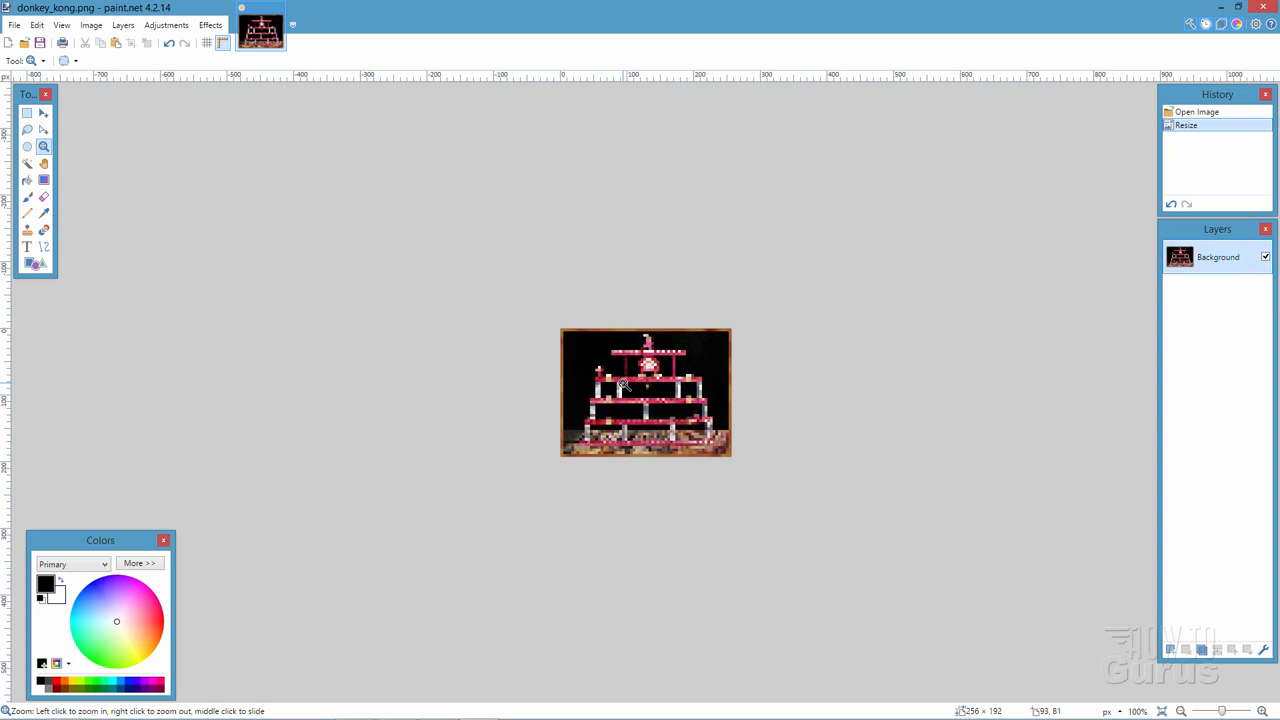
Zoom in on donkey_kong.png and load old fashioned post card look.jpg
click(622, 385)
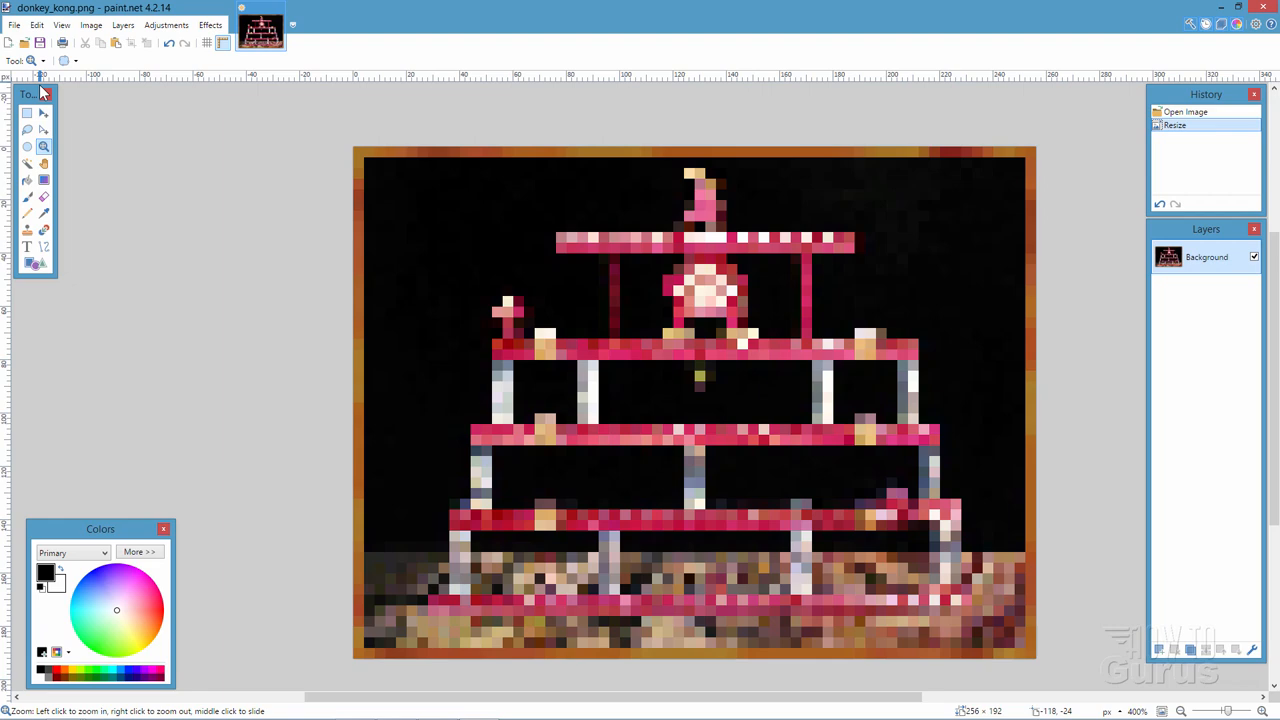
click(312, 28)
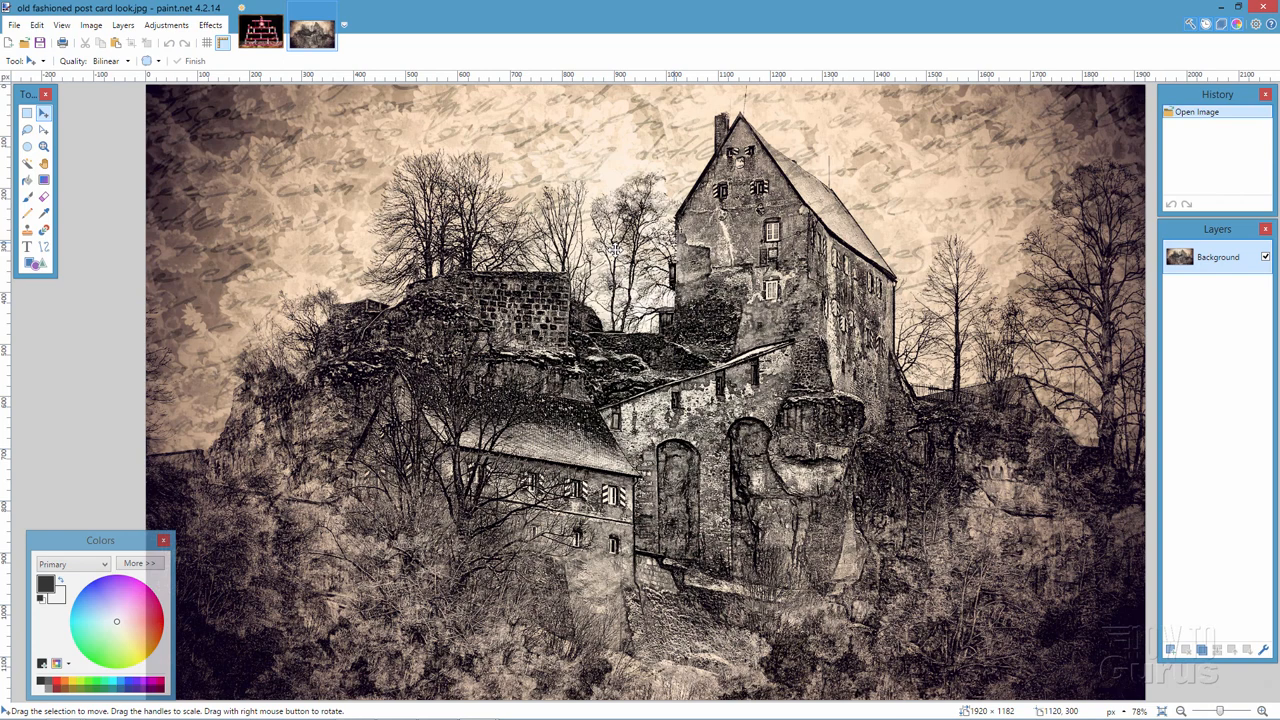
mouse_move(326, 138)
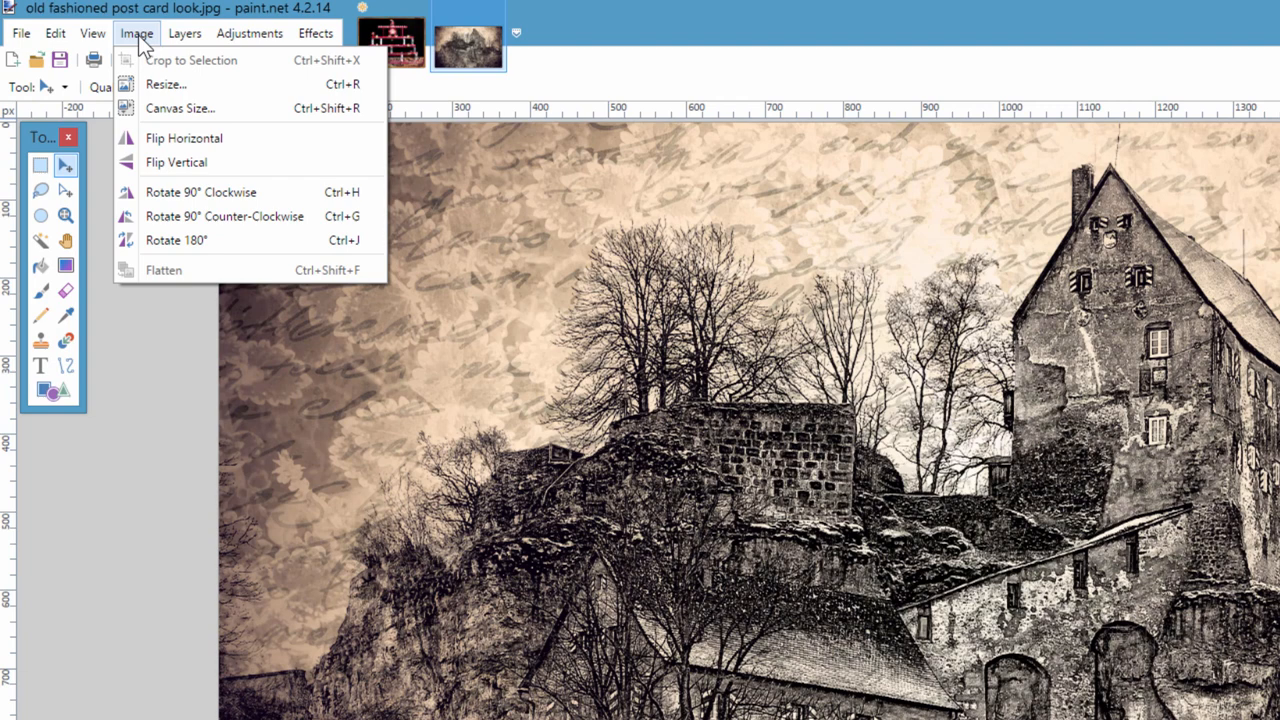
Shrink old fashioned post card look.jpg to 312 × 192 pixels with Super Sampling
click(166, 84)
text(192)
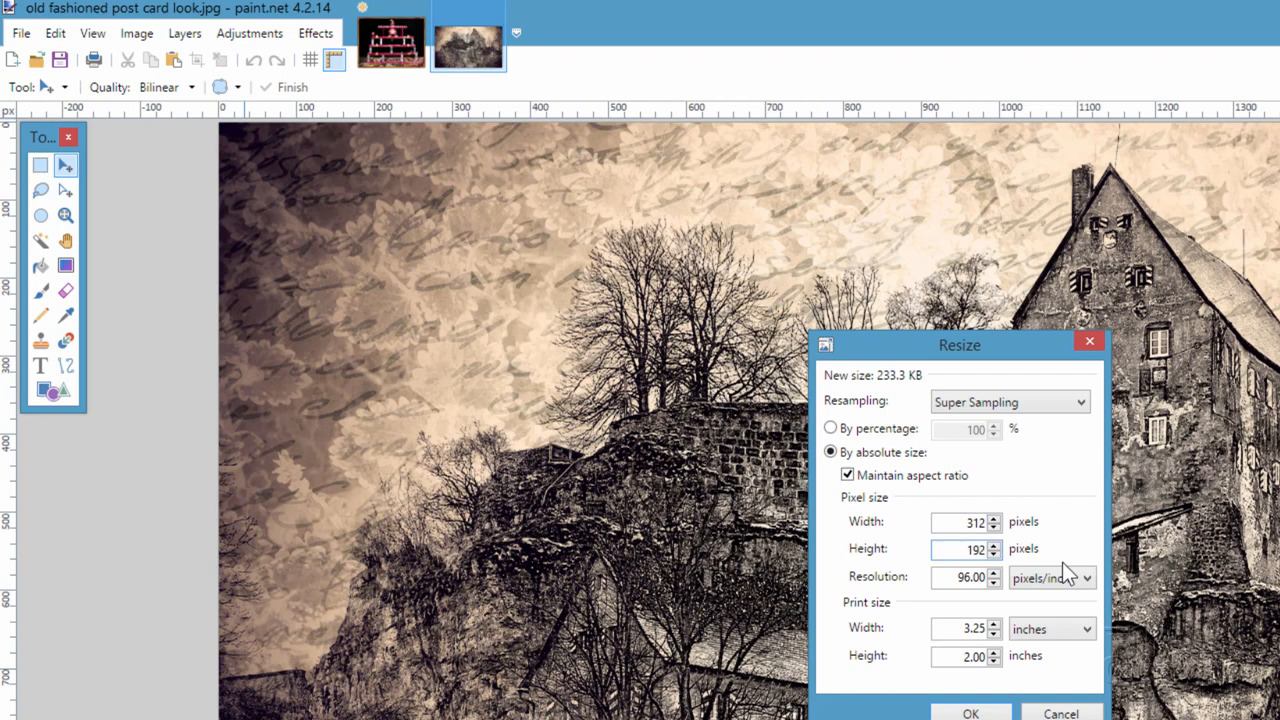
click(969, 712)
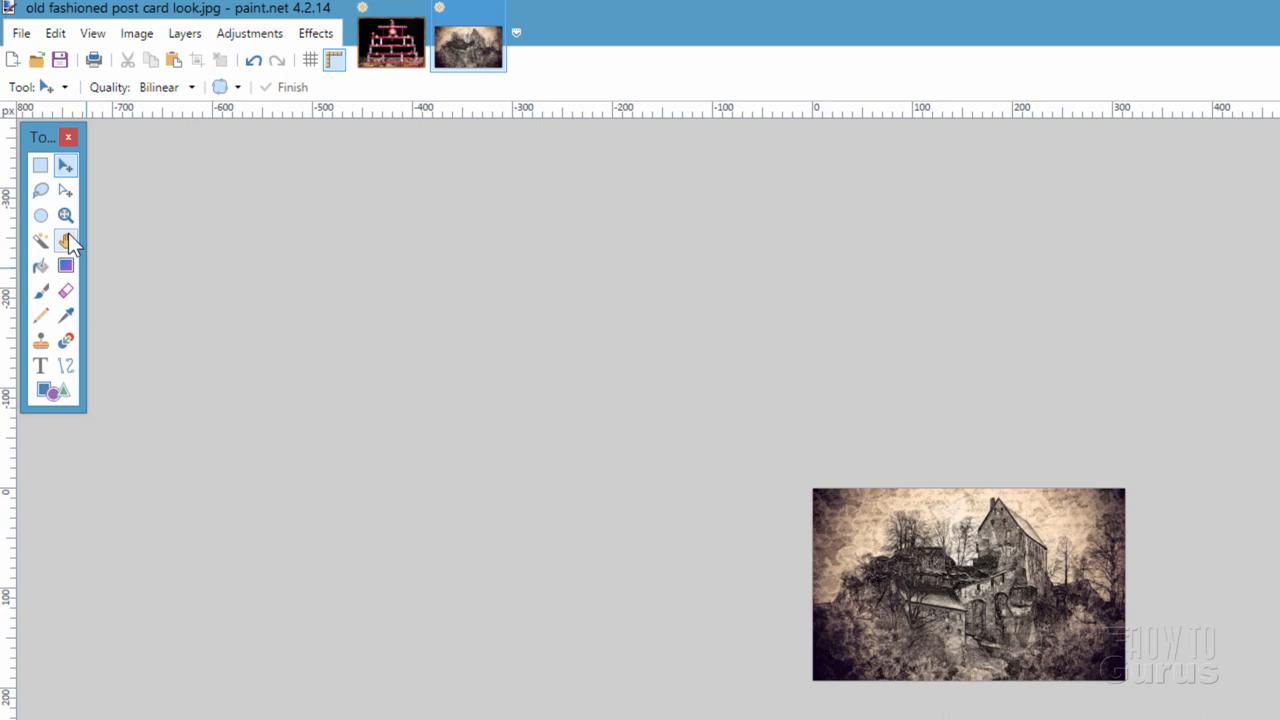
Copy the whole castle photo and paste it into donkey_kong.png, keeping the canvas size
click(55, 33)
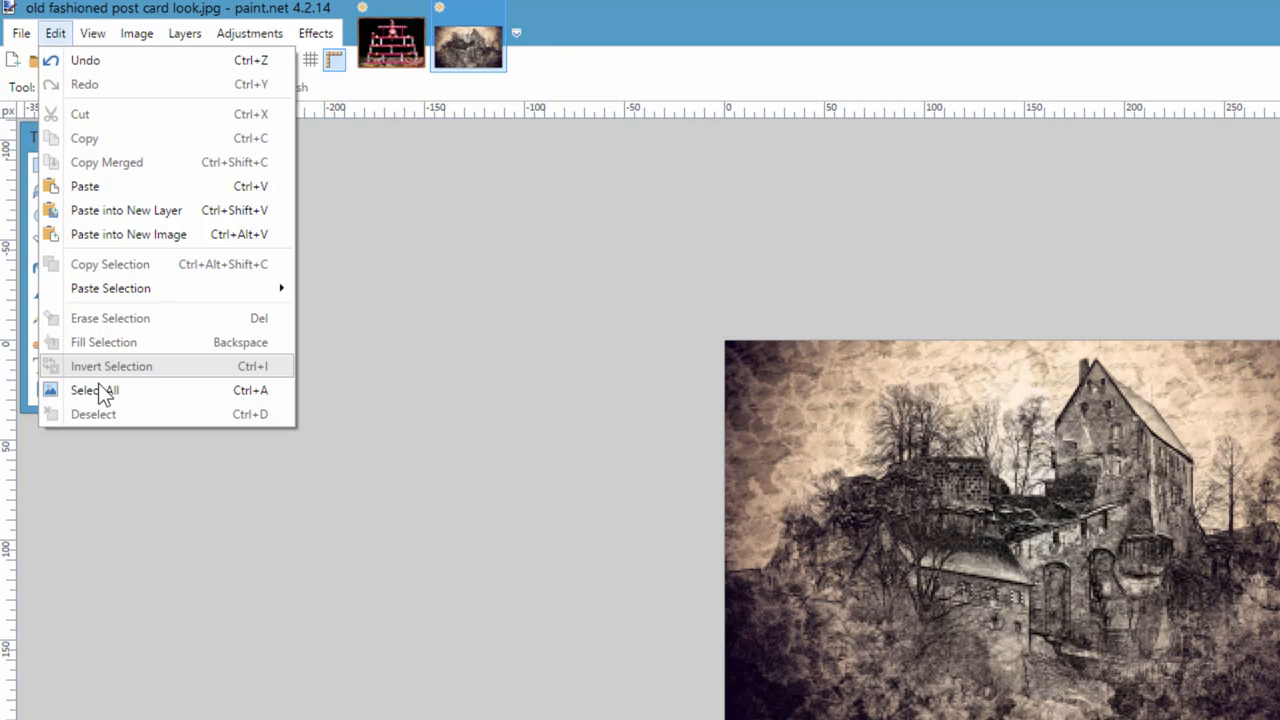
click(390, 42)
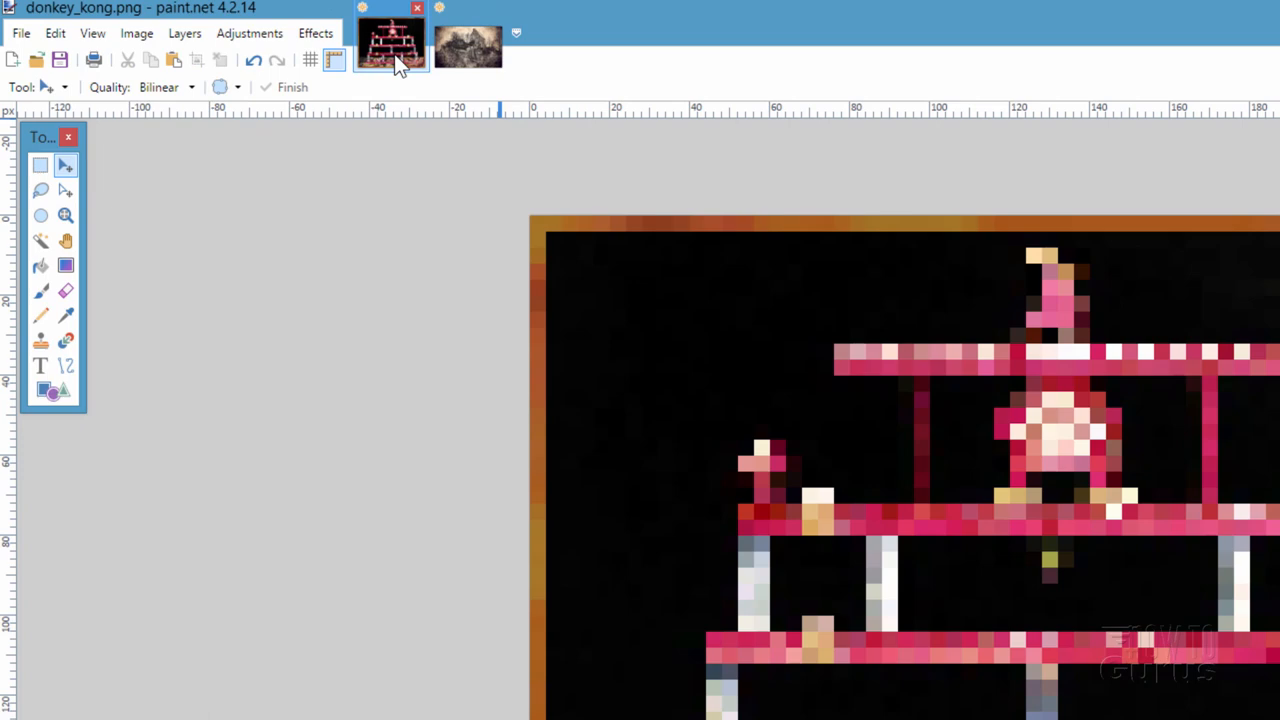
key(ctrl+v)
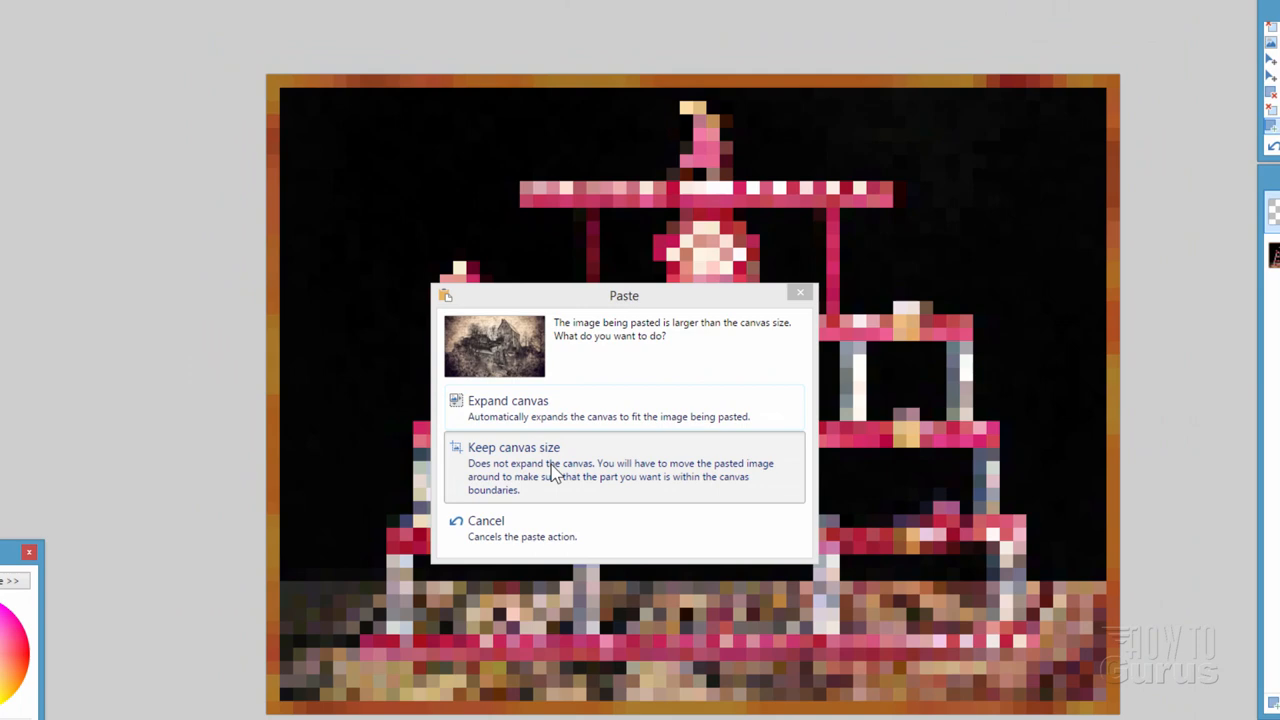
click(513, 447)
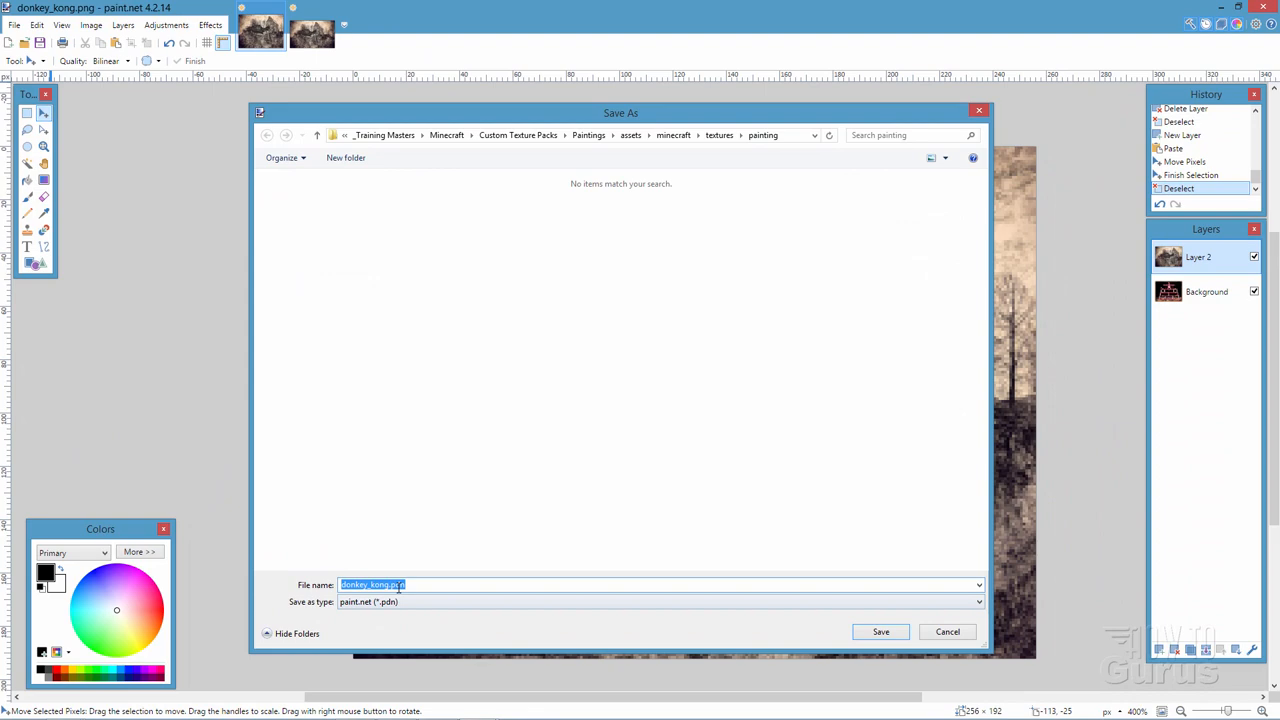
Flatten the image and save it as donkey_kong.png
click(880, 631)
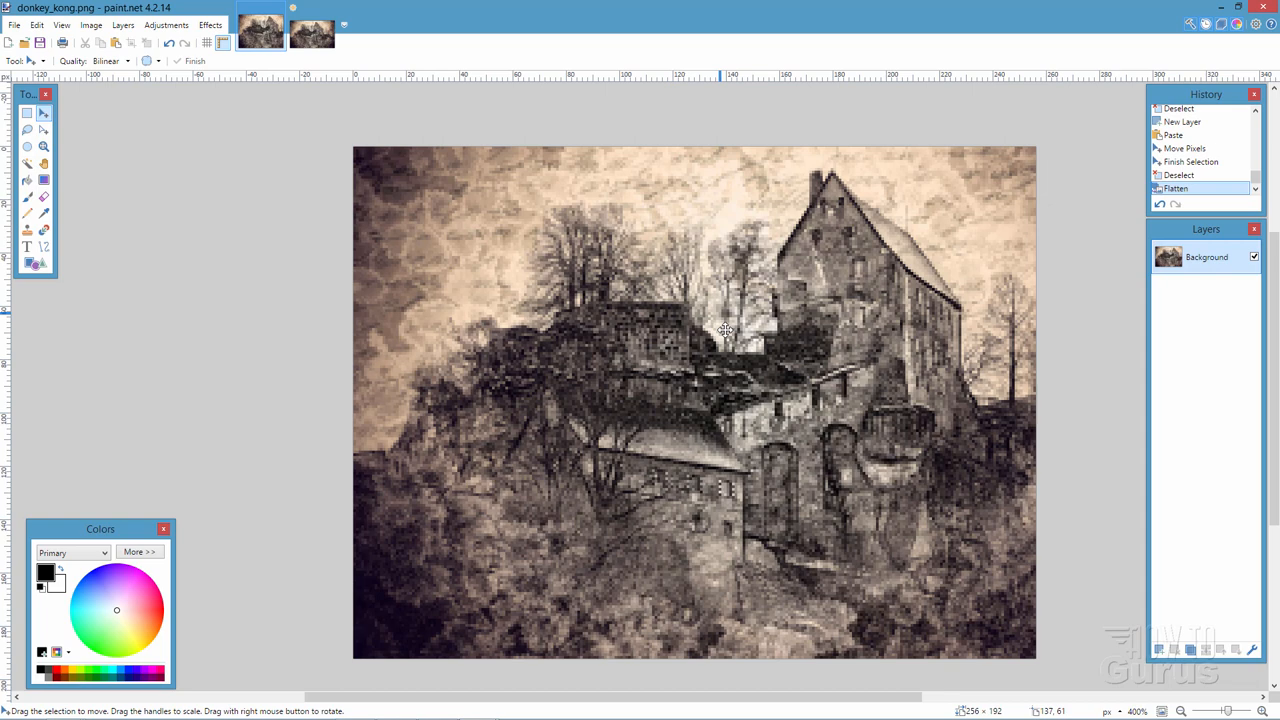
mouse_move(905, 348)
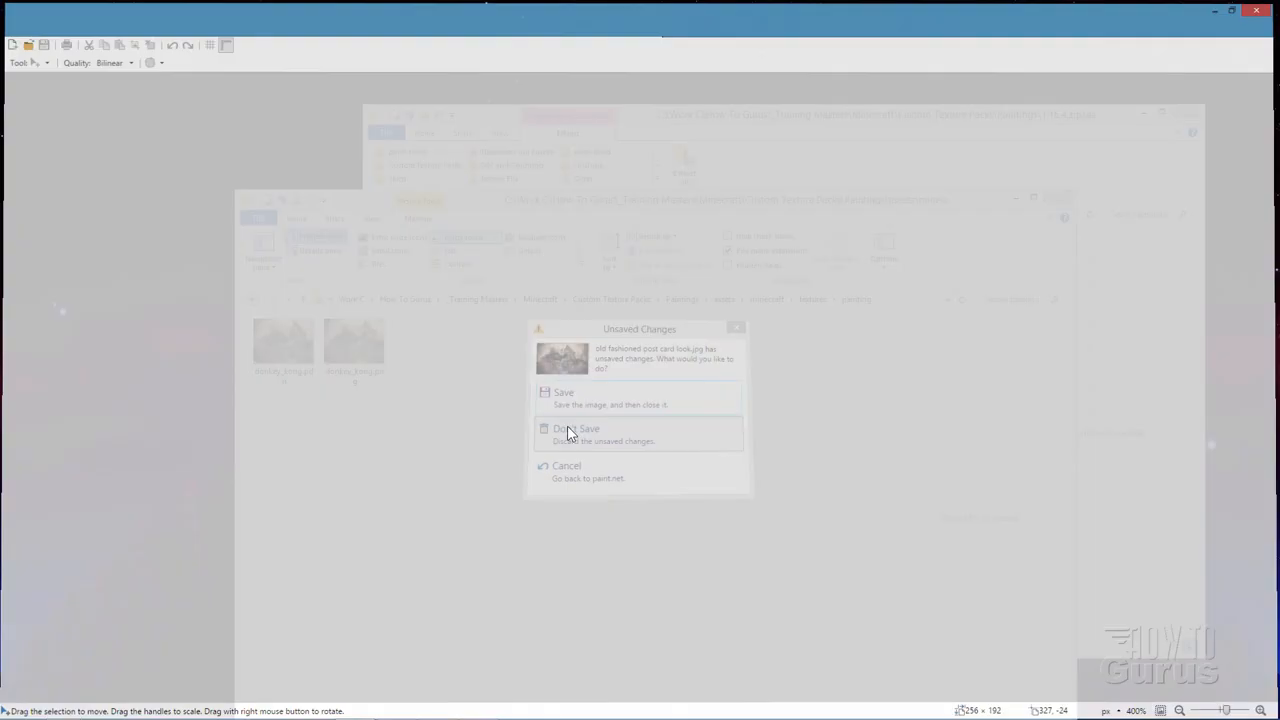
Discard the castle photo's unsaved changes and close paint.net
click(578, 428)
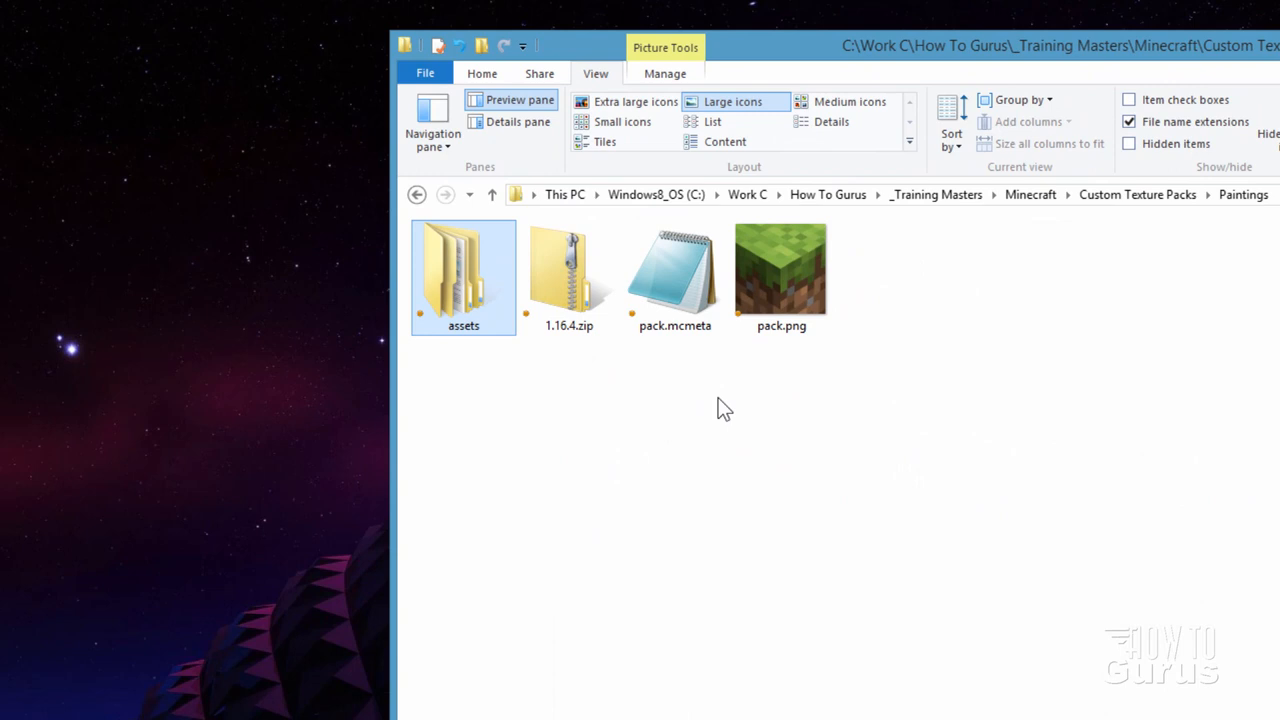
mouse_move(475, 290)
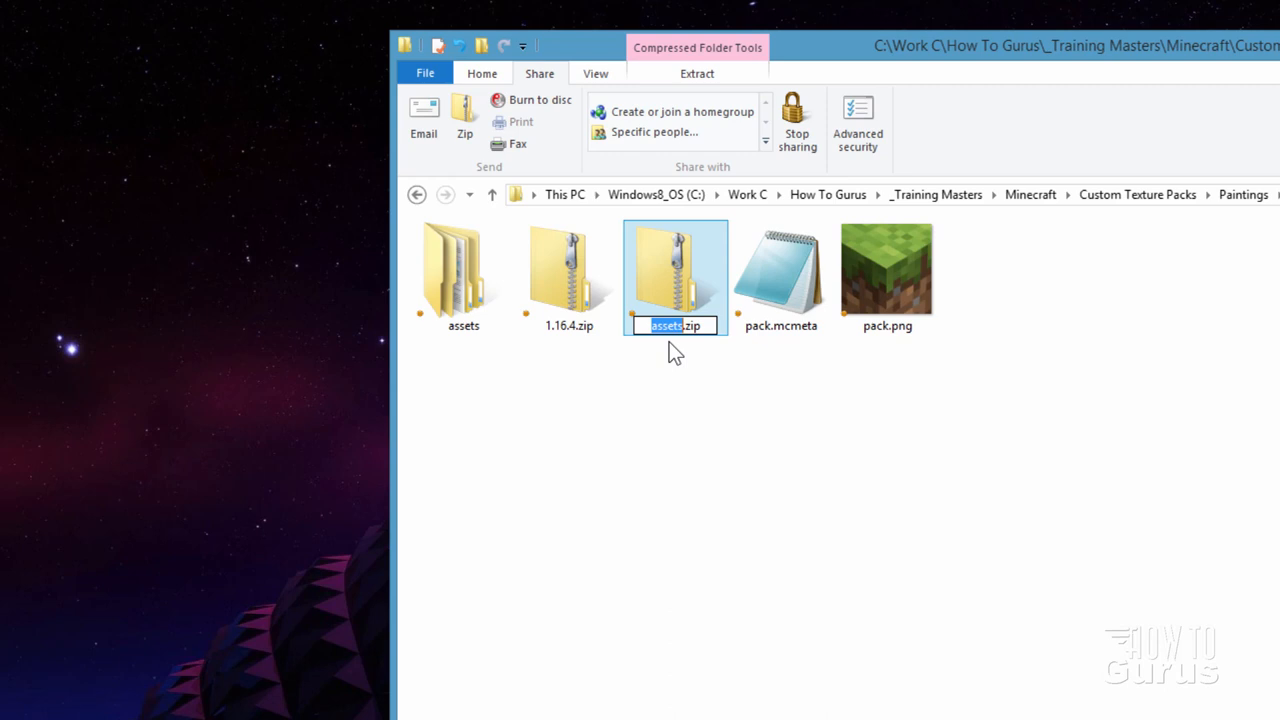
Name the new zip paintings1-16-4 and browse to %appdata% for the resource packs folder
text(paintings)
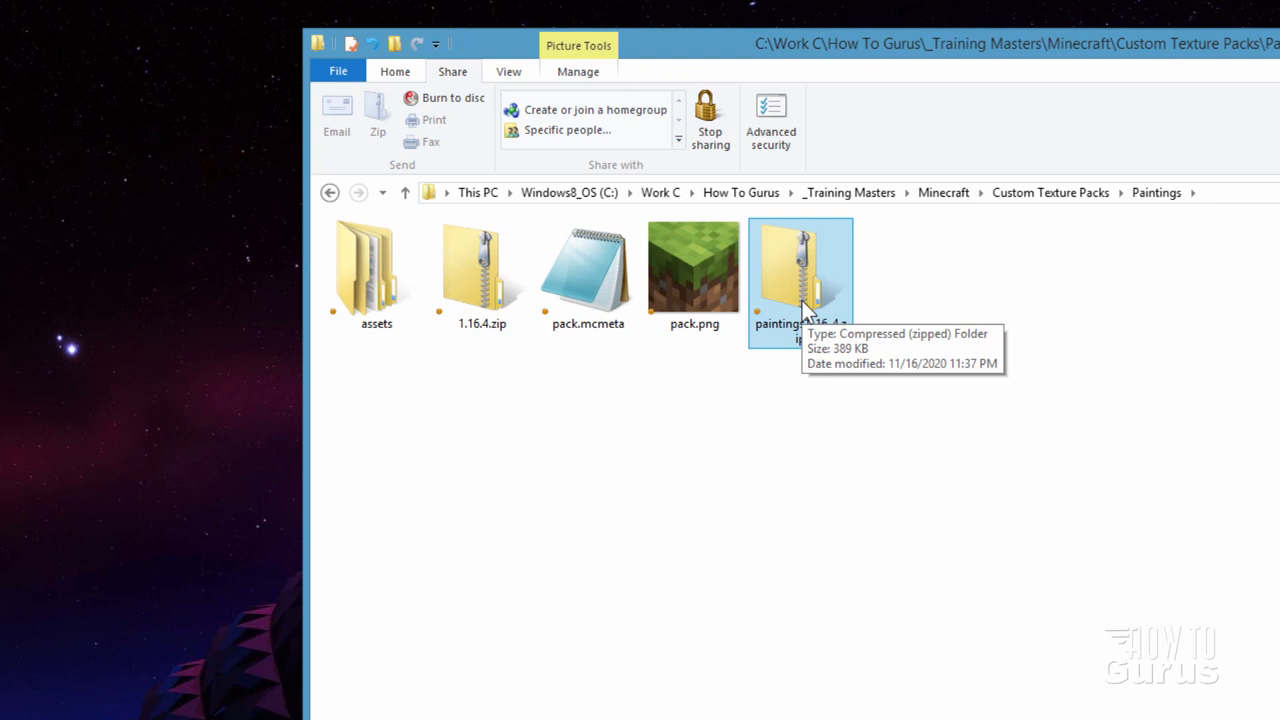
text(%appdata%)
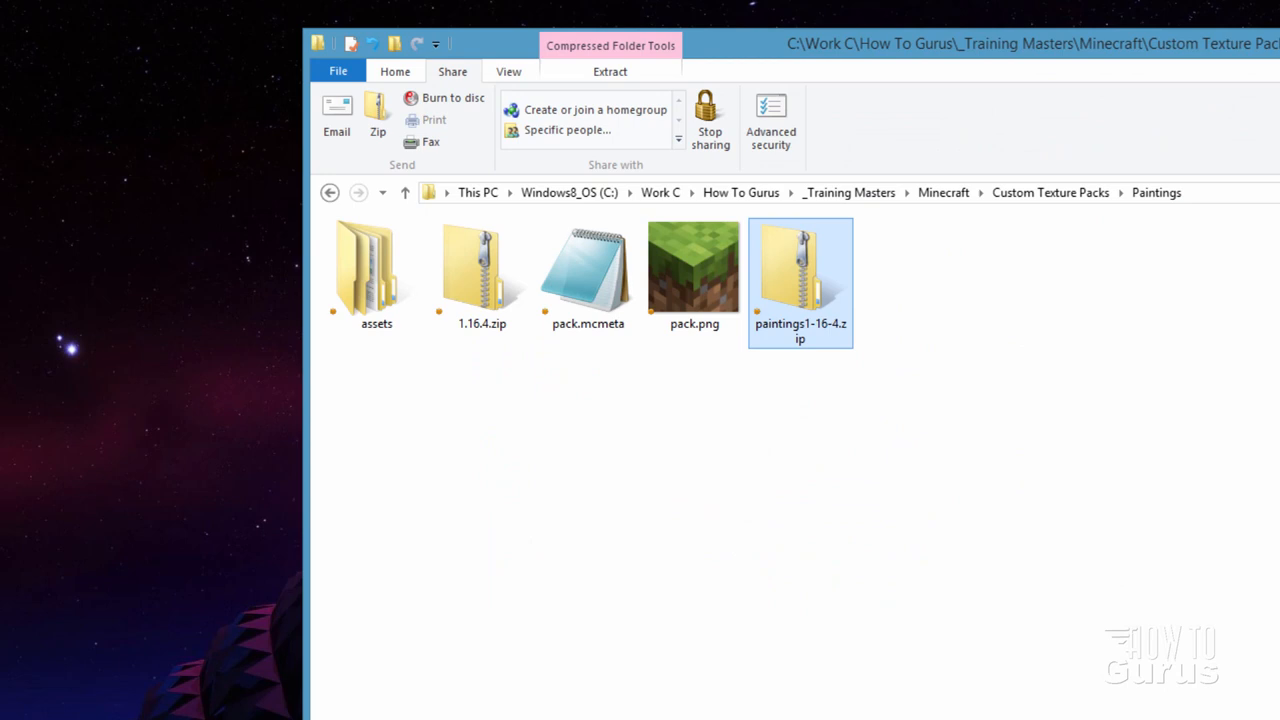
mouse_move(905, 115)
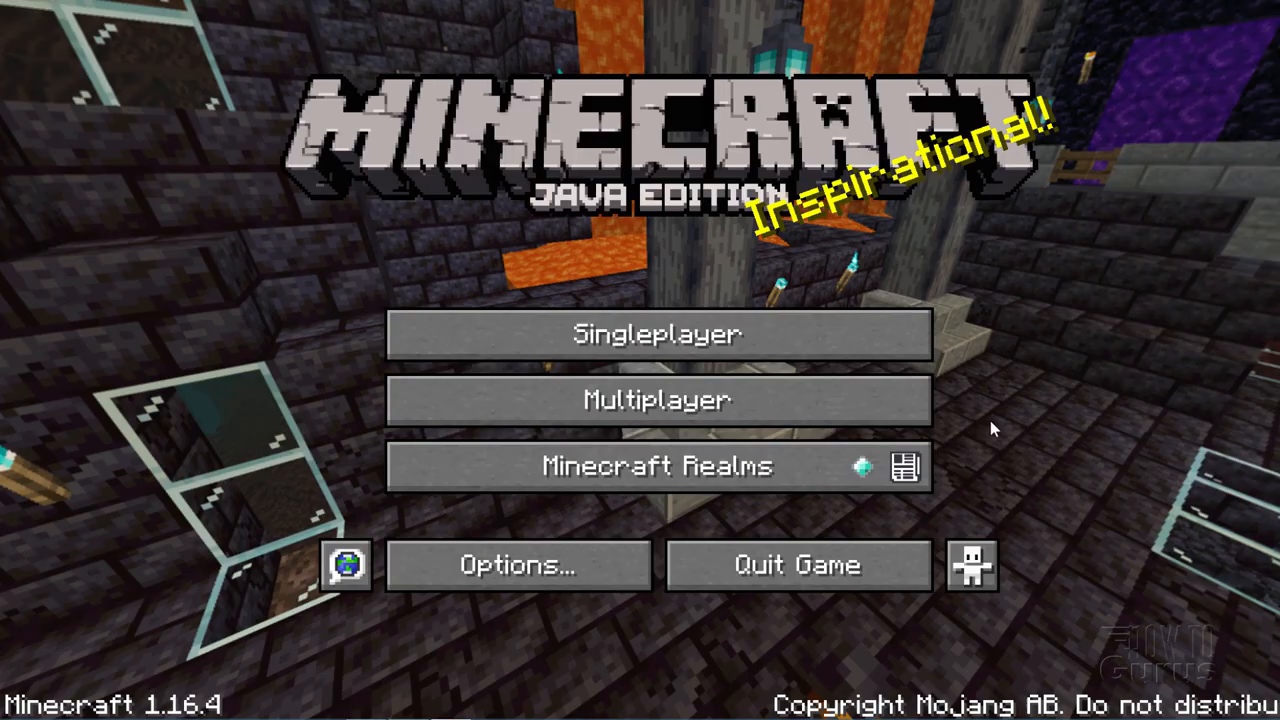
Confirm paintings1-16-4.zip is a selected resource pack, then open the Singleplayer world list
click(517, 564)
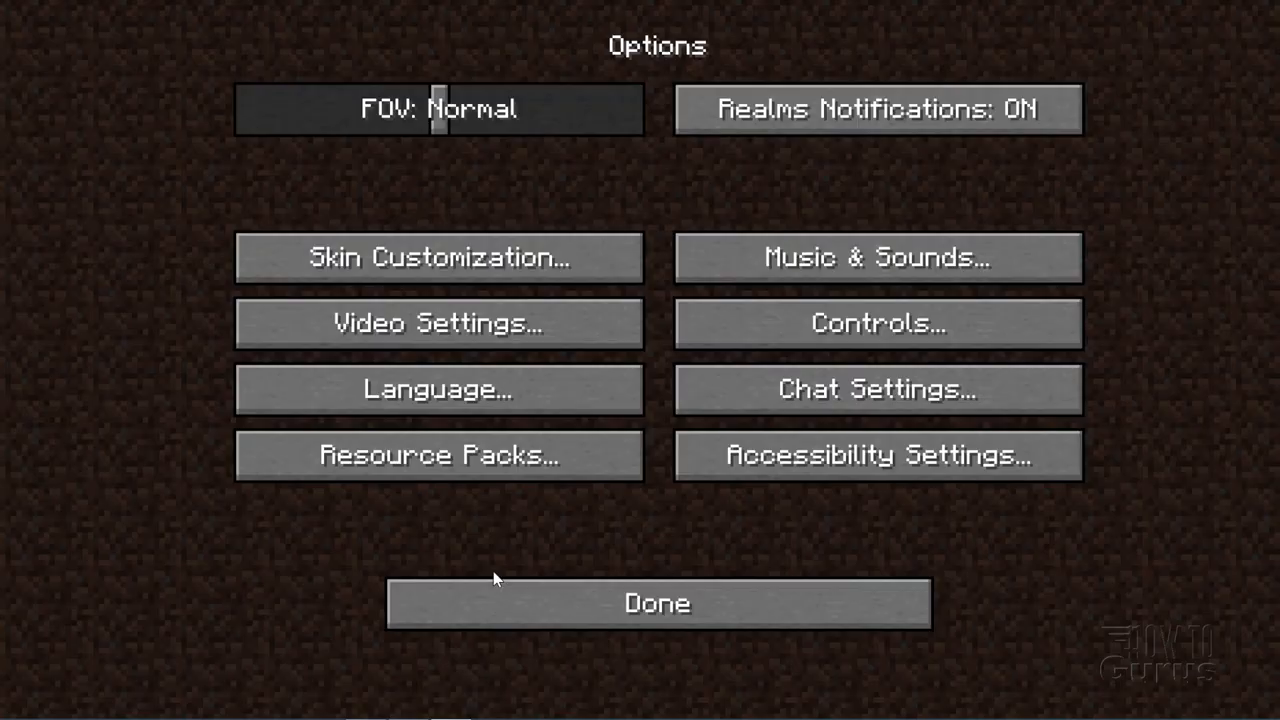
click(437, 455)
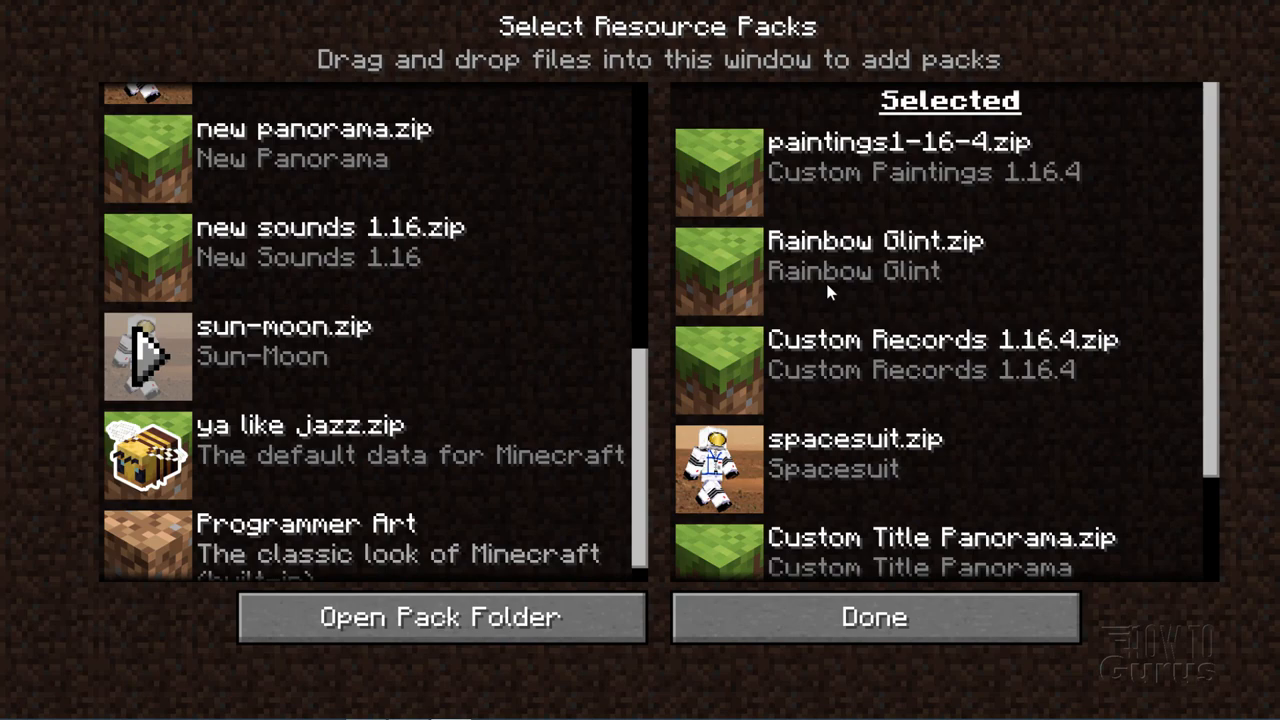
click(872, 616)
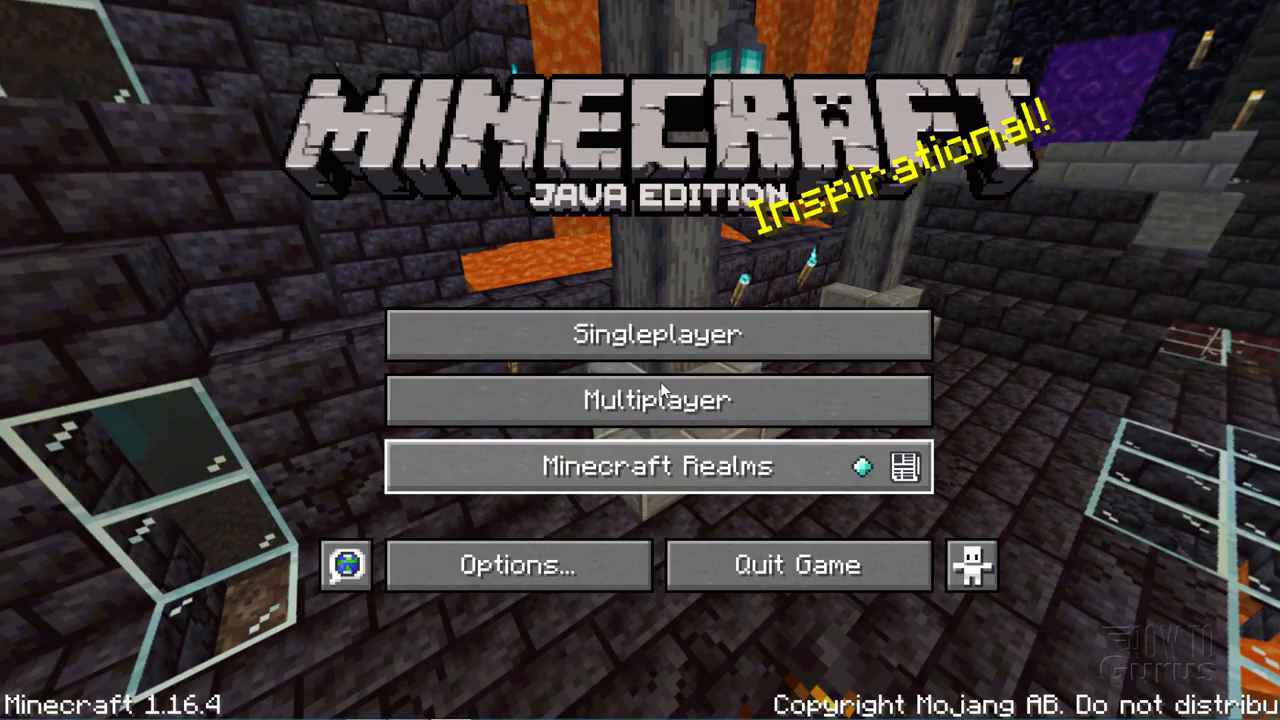
click(657, 333)
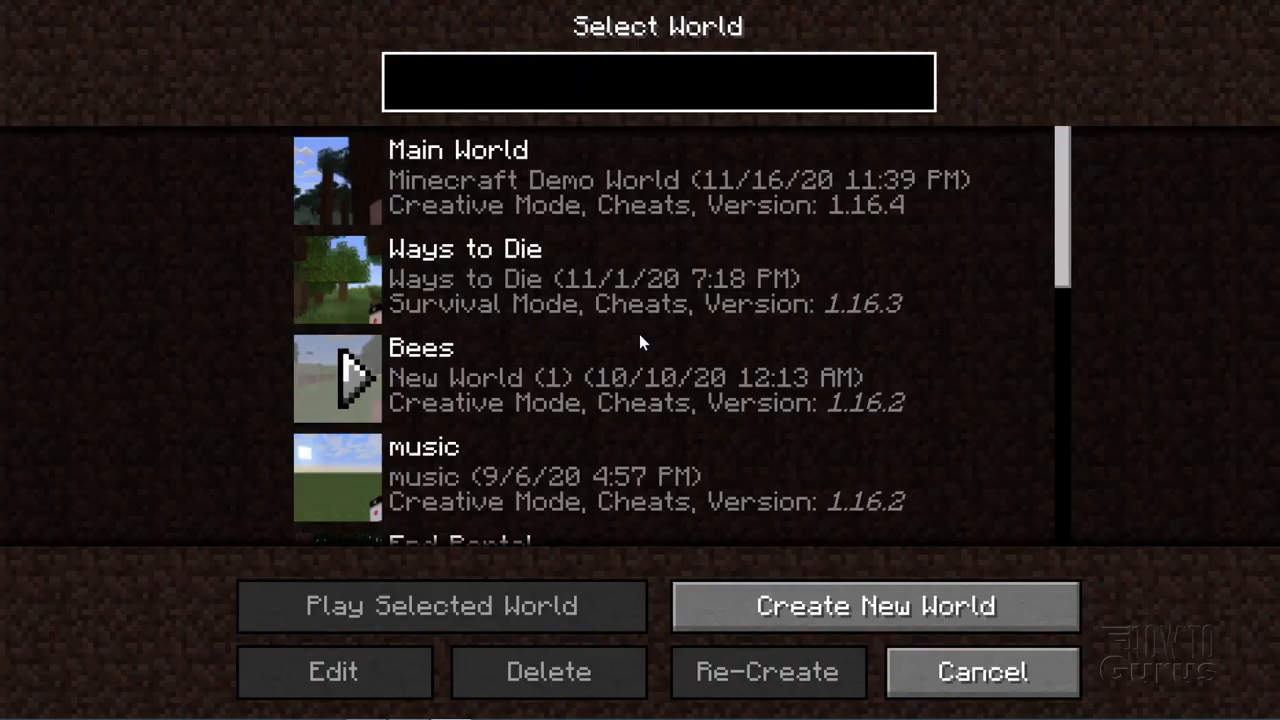